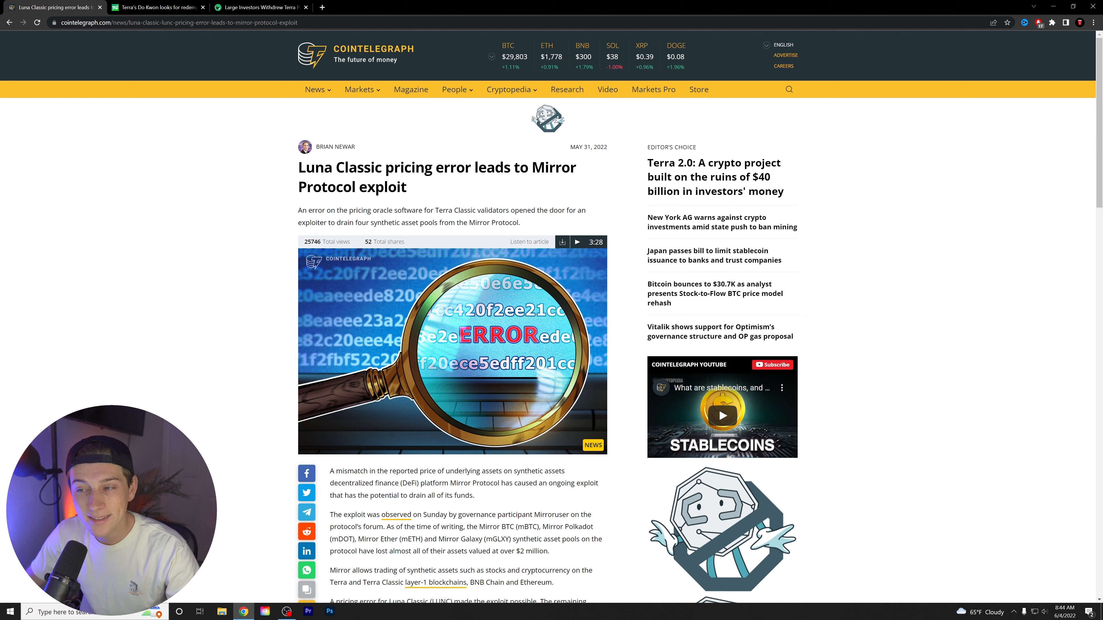
Highlight the article's summary sentence and the line about Mirror trading synthetic assets while reading down.
{"action": "left_click_drag", "start_coordinate": [382, 167], "coordinate": [408, 187]}
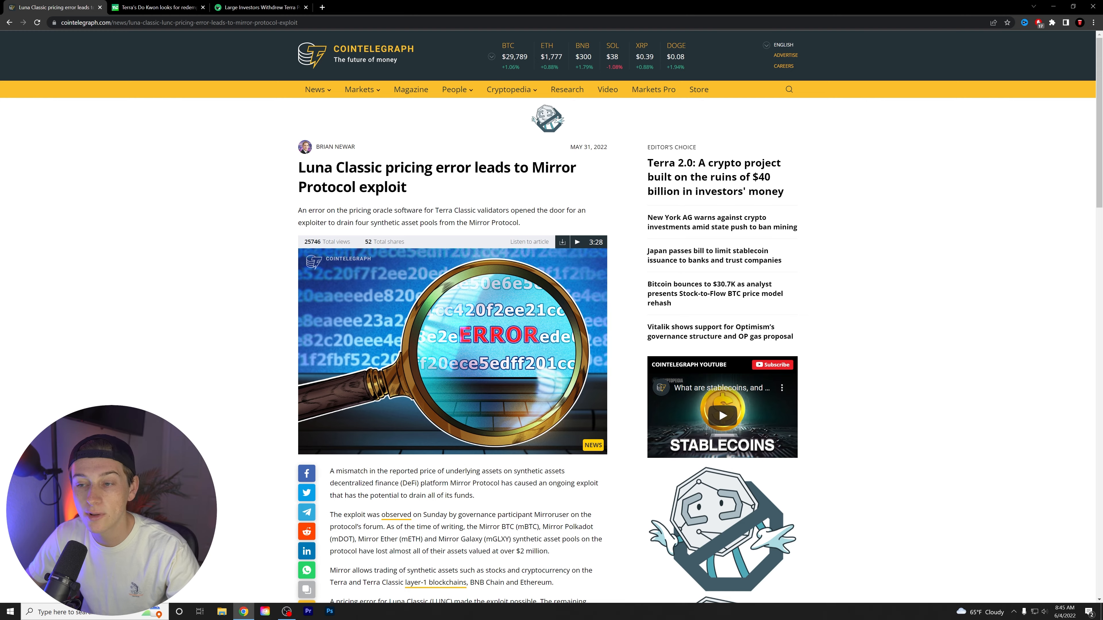
{"action": "scroll", "scroll_direction": "down", "scroll_amount": 3}
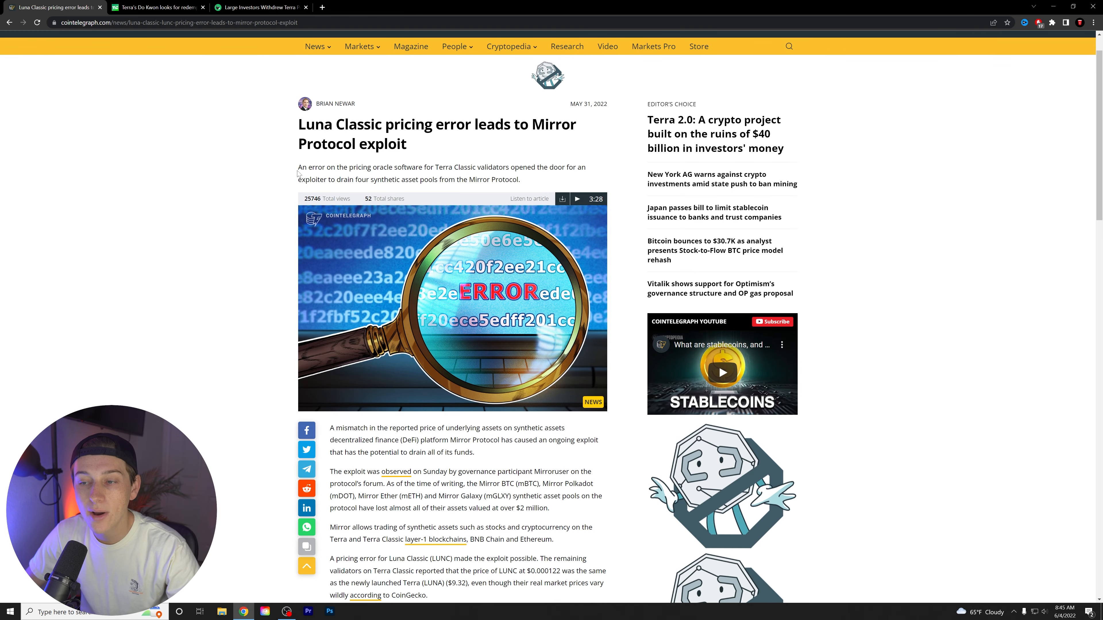
{"action": "double_click", "coordinate": [310, 167]}
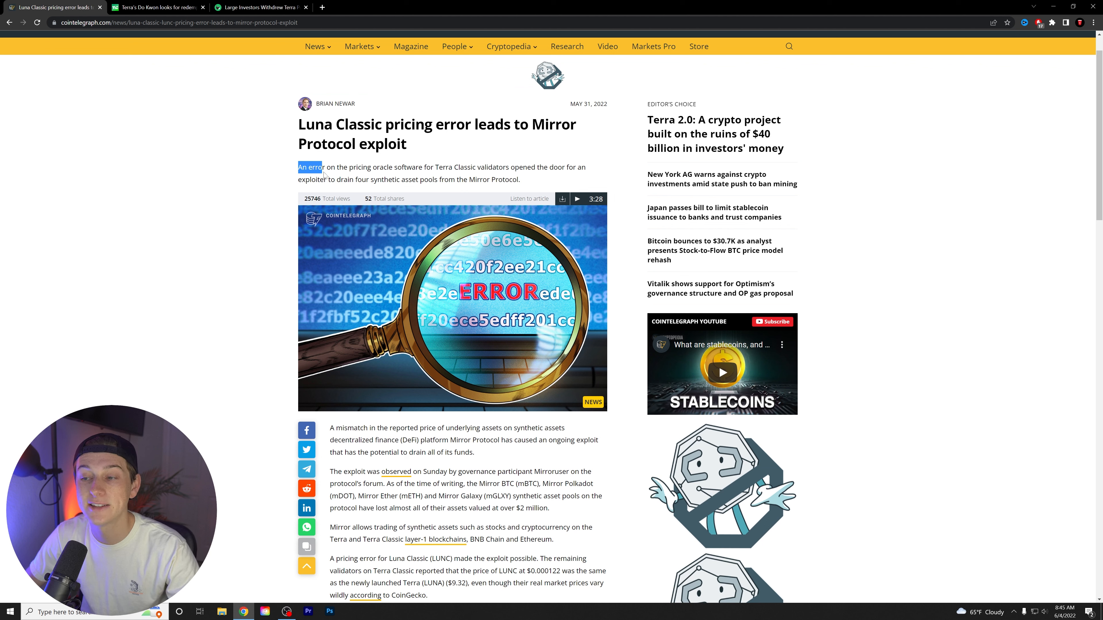
{"action": "left_click_drag", "start_coordinate": [297, 167], "coordinate": [401, 179]}
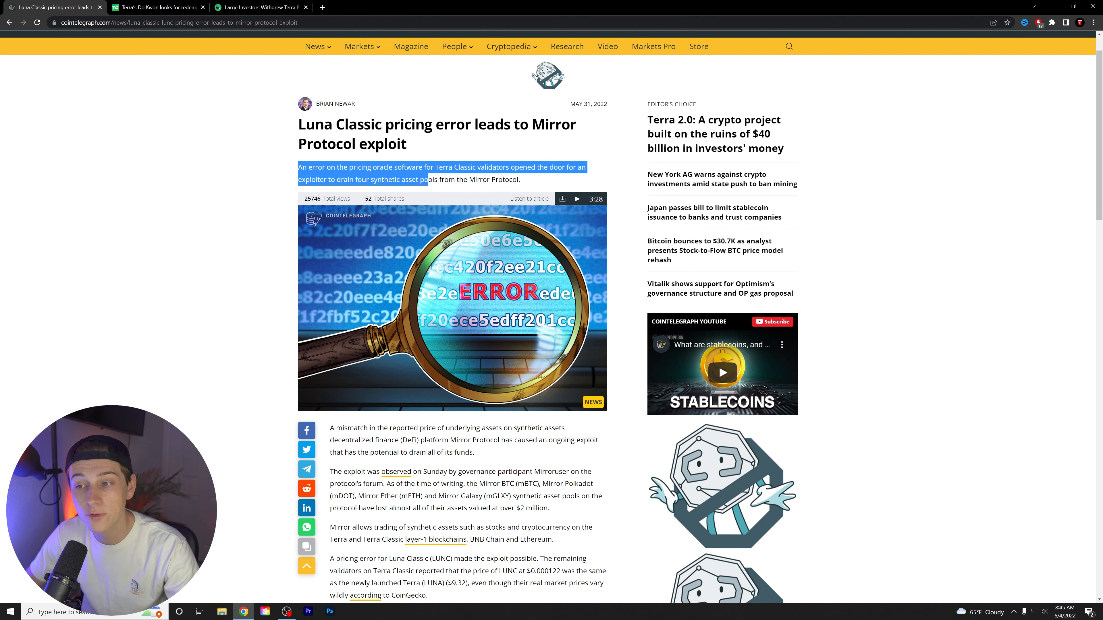
{"action": "scroll", "scroll_direction": "down", "scroll_amount": 3}
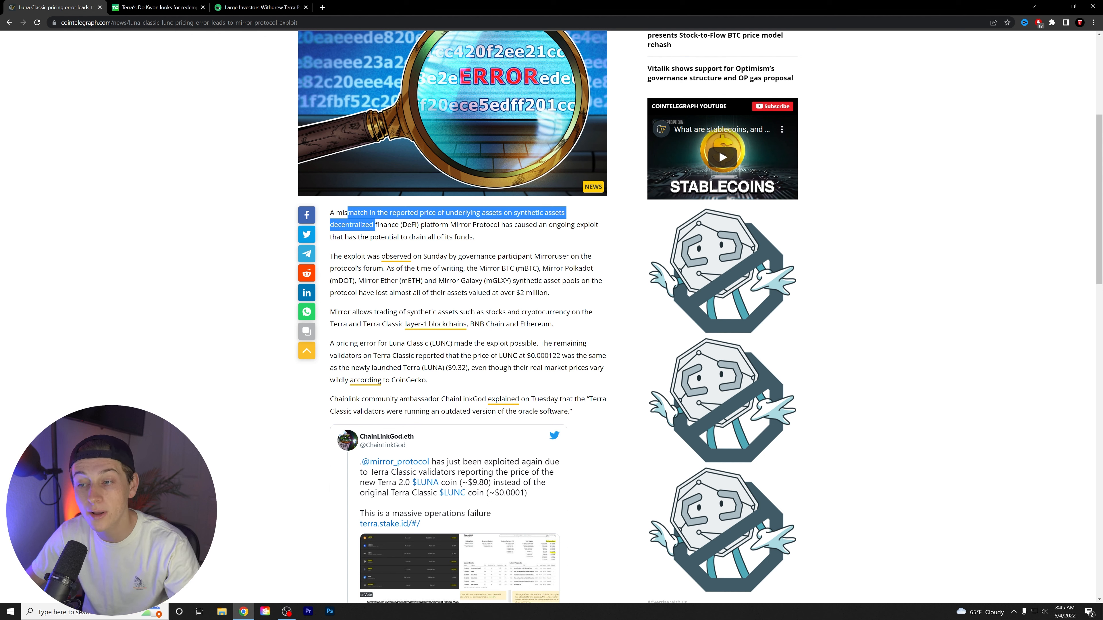
{"action": "left_click", "coordinate": [529, 225]}
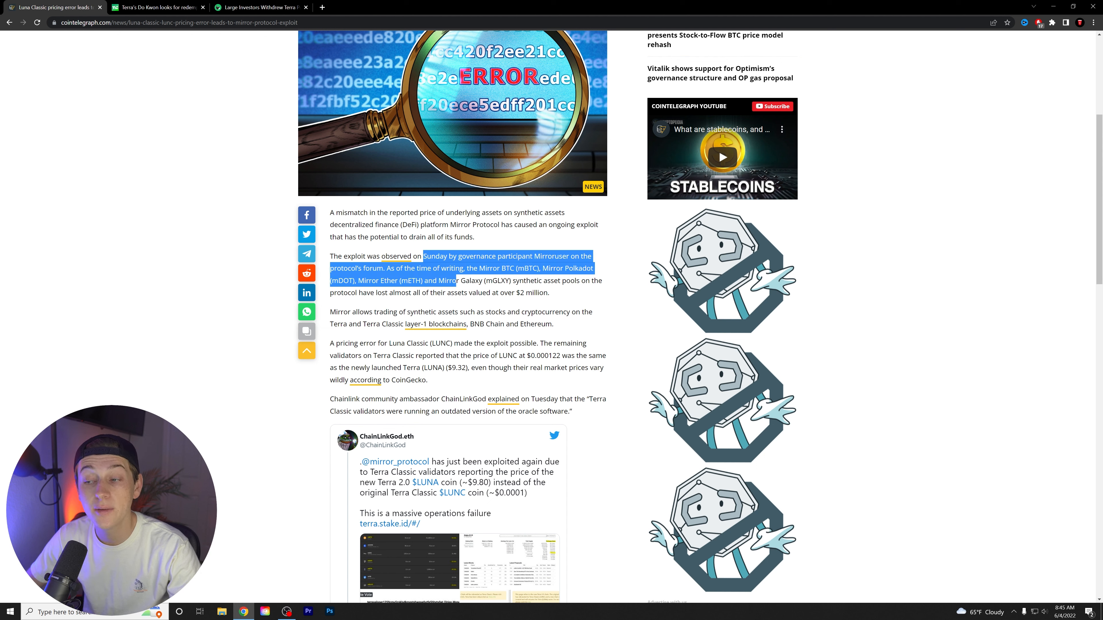
{"action": "left_click", "coordinate": [464, 282]}
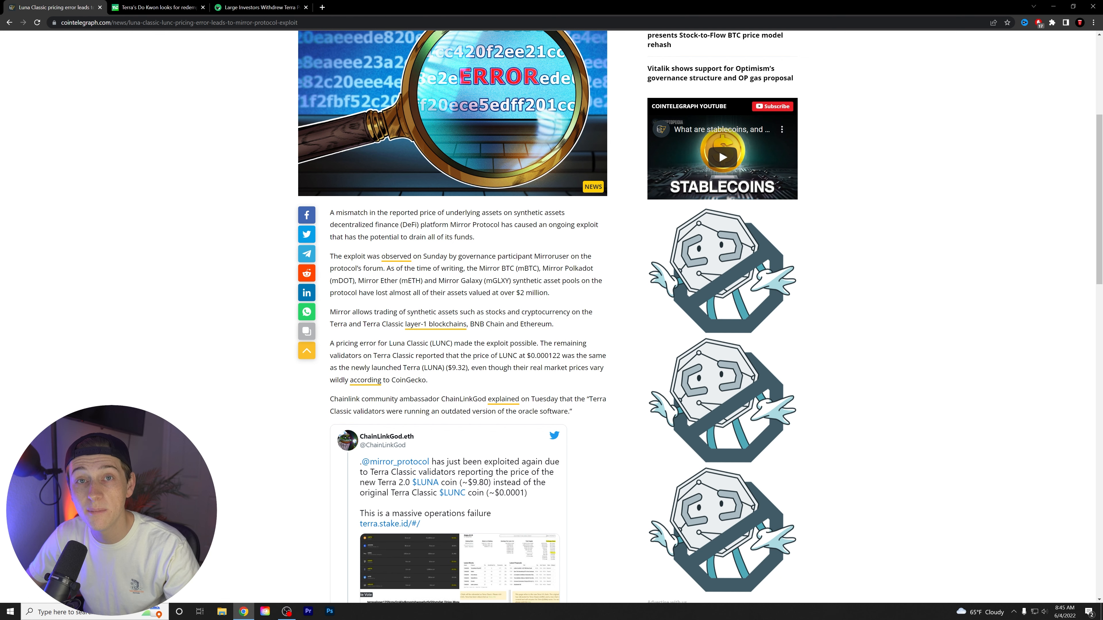
{"action": "scroll", "scroll_direction": "down", "scroll_amount": 3}
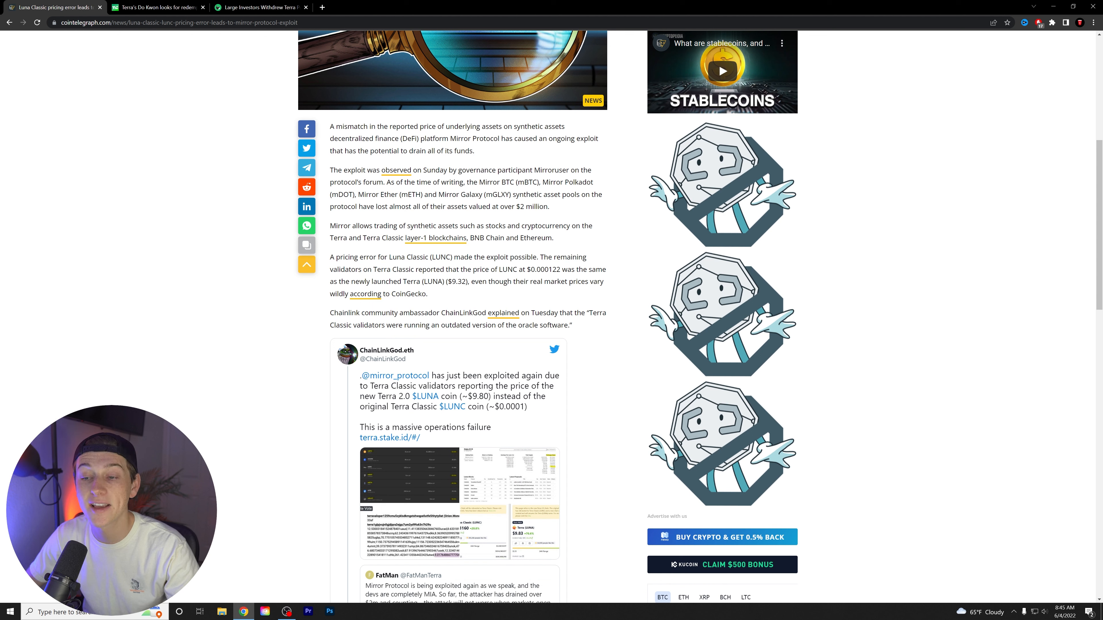
{"action": "left_click_drag", "start_coordinate": [330, 226], "coordinate": [383, 238]}
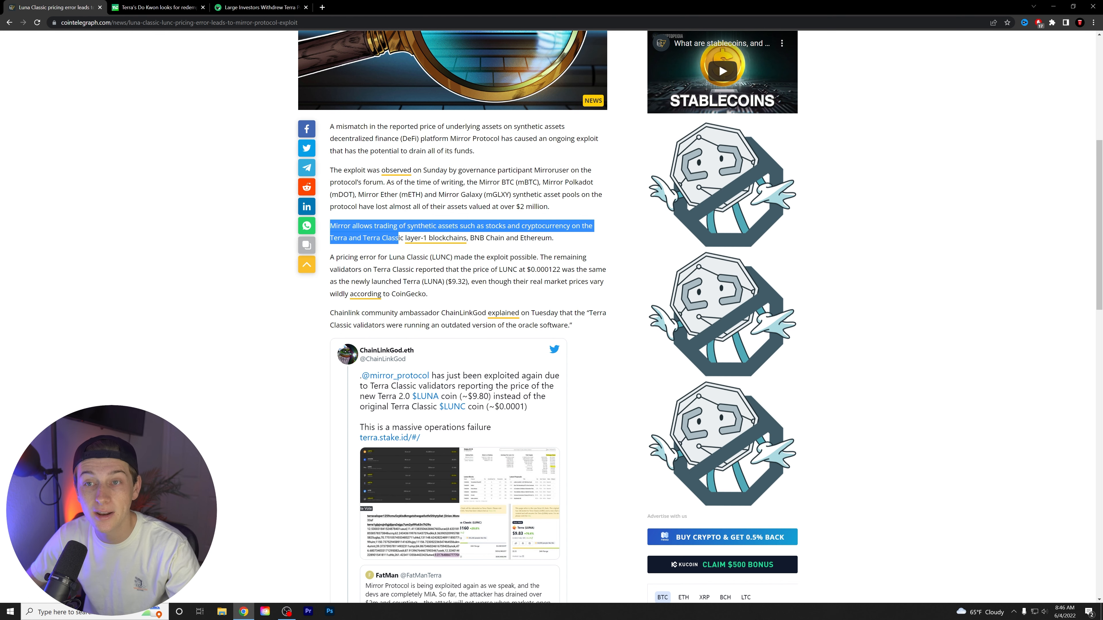
Highlight the LUNC pricing-error sentence and scroll through the rest of the article.
{"action": "scroll", "scroll_direction": "down", "scroll_amount": 3}
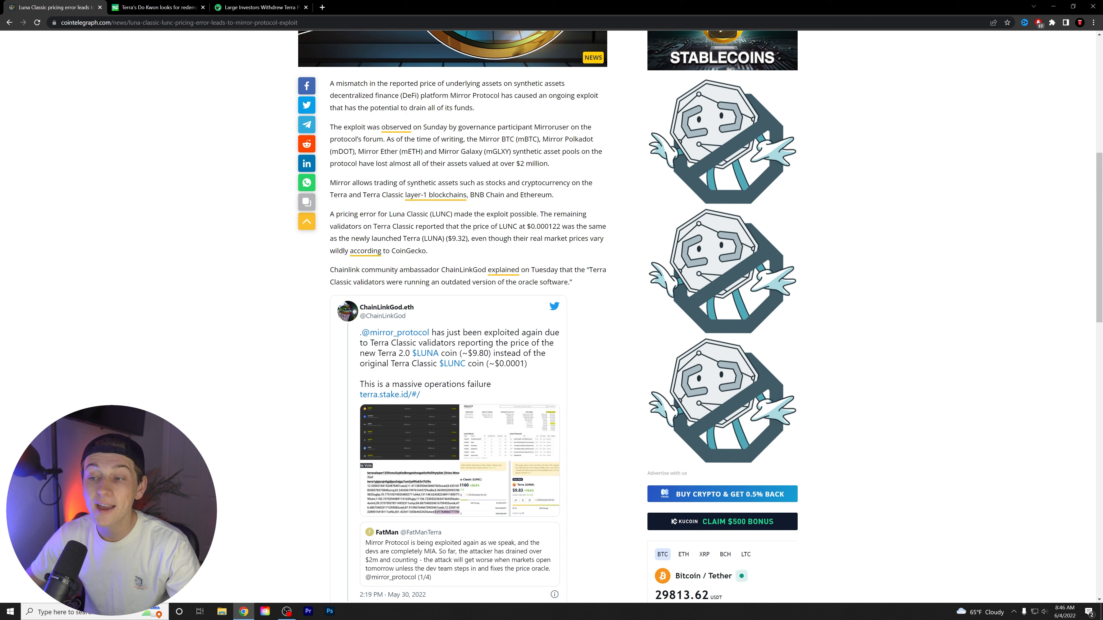
{"action": "double_click", "coordinate": [461, 214]}
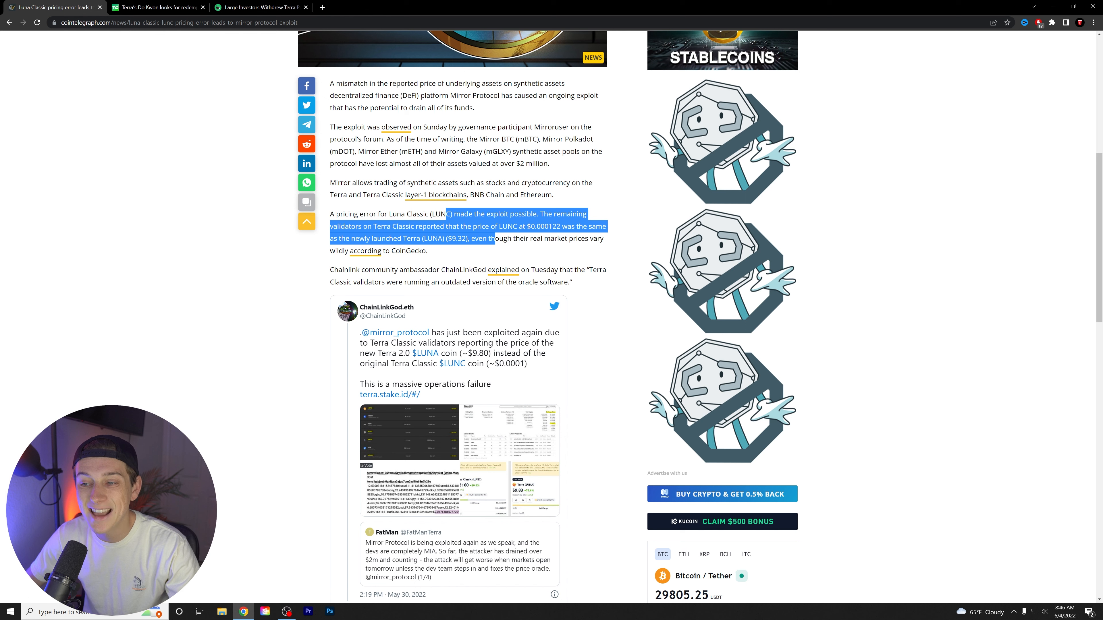
{"action": "left_click", "coordinate": [498, 248]}
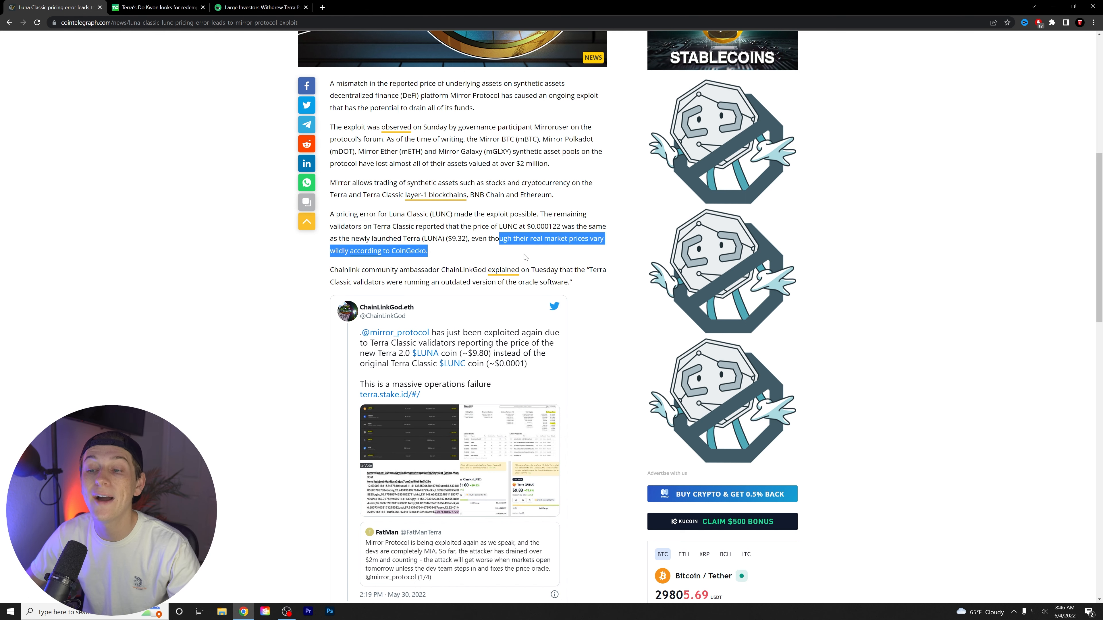
{"action": "scroll", "scroll_direction": "down", "scroll_amount": 3}
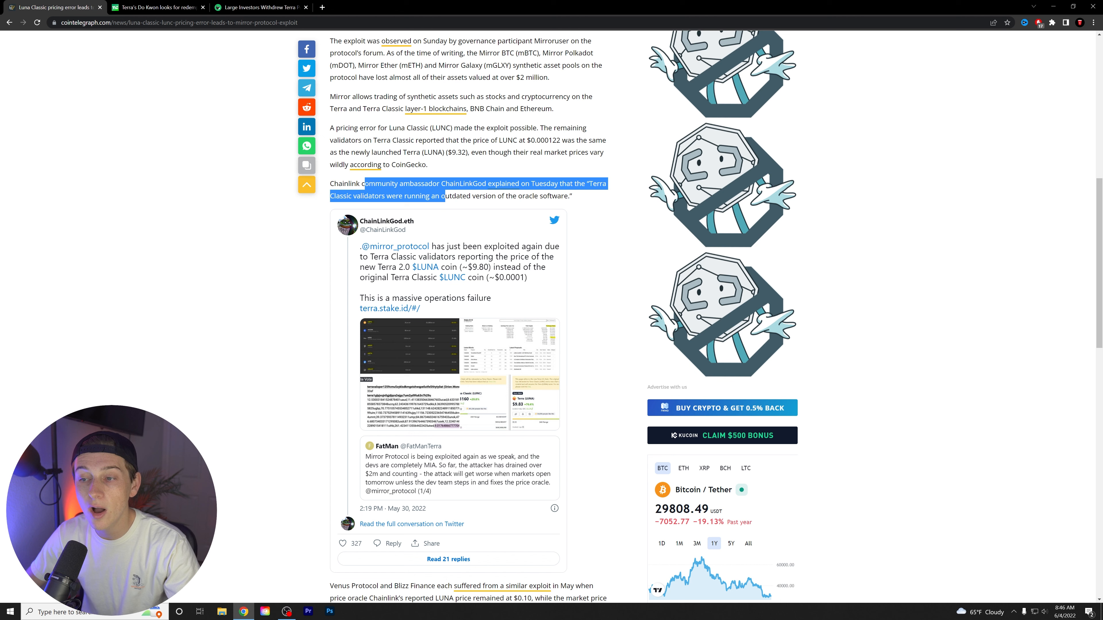
{"action": "scroll", "scroll_direction": "down", "scroll_amount": 3}
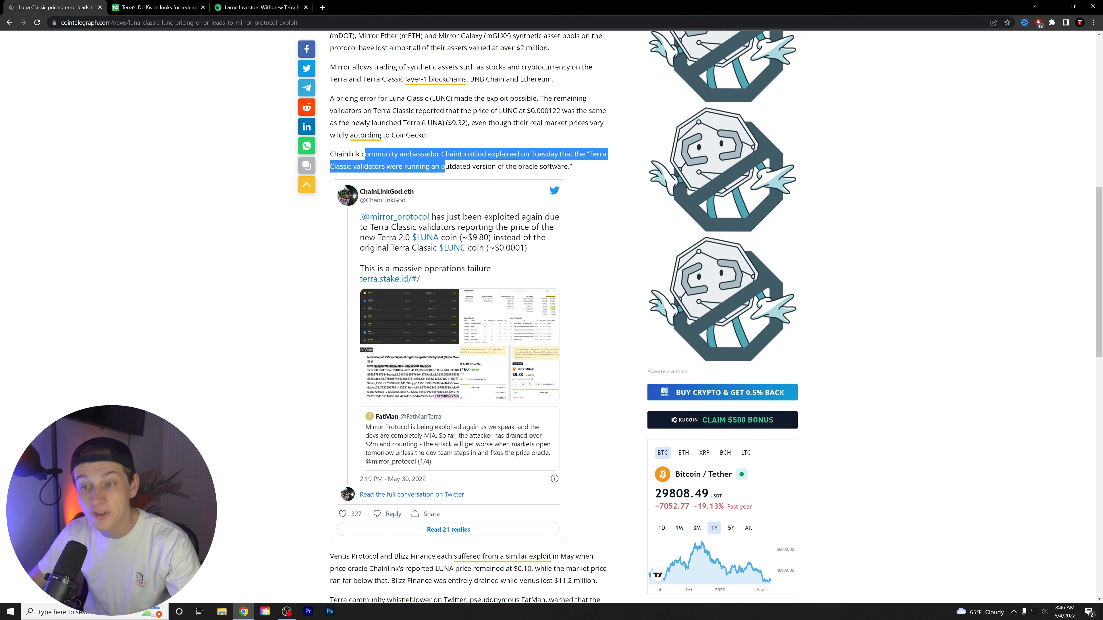
{"action": "scroll", "scroll_direction": "down", "scroll_amount": 3}
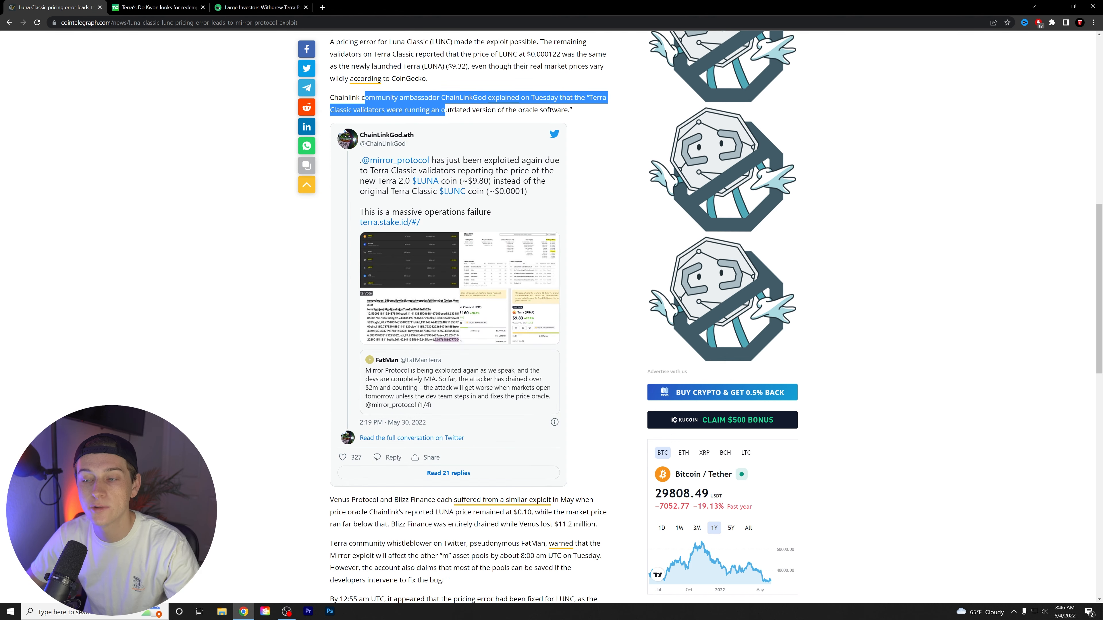
{"action": "scroll", "scroll_direction": "down", "scroll_amount": 3}
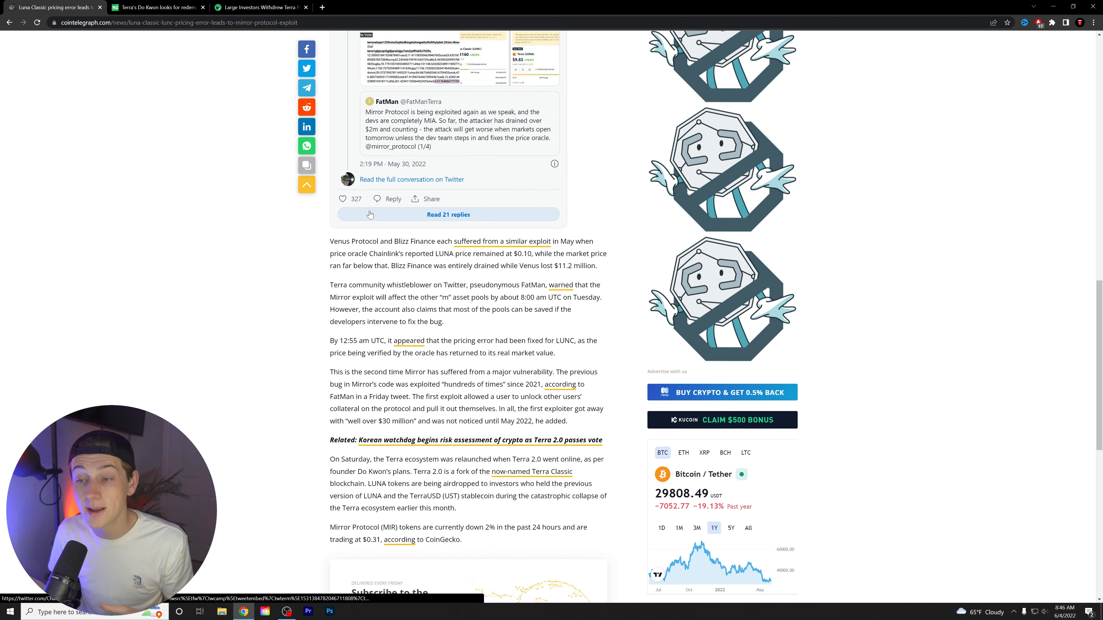
{"action": "scroll", "scroll_direction": "down", "scroll_amount": 3}
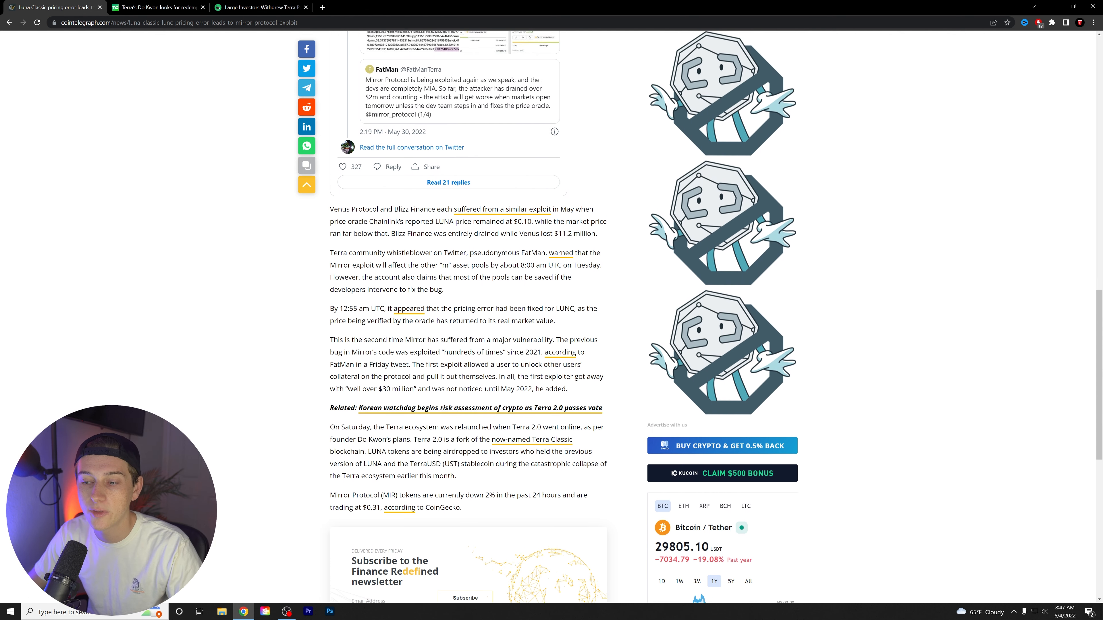
{"action": "scroll", "scroll_direction": "down", "scroll_amount": 3}
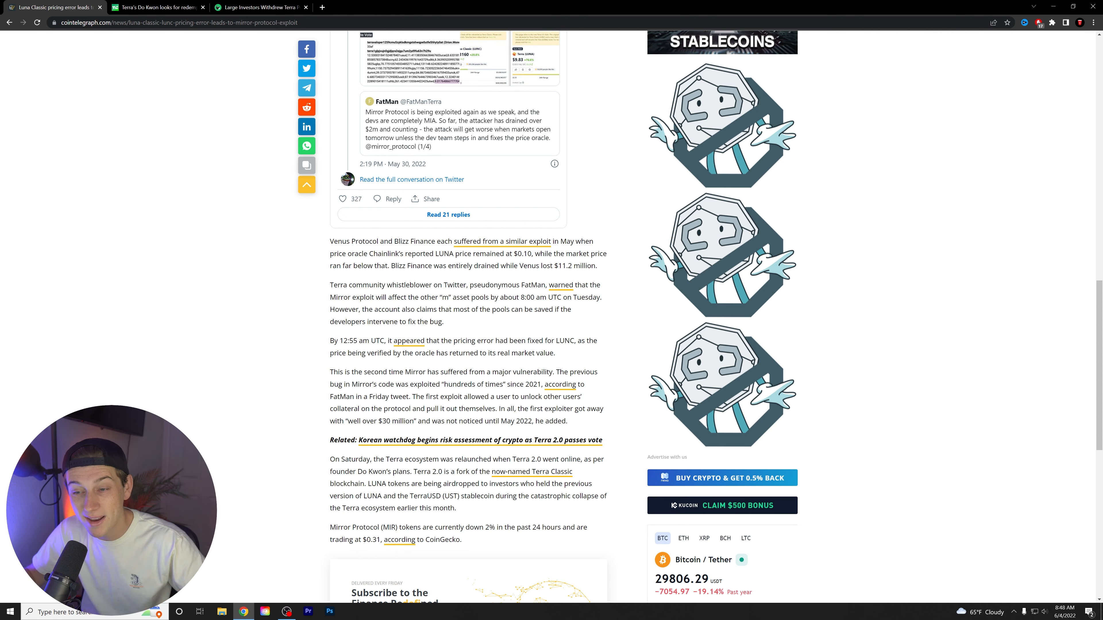
{"action": "scroll", "scroll_direction": "down", "scroll_amount": 3}
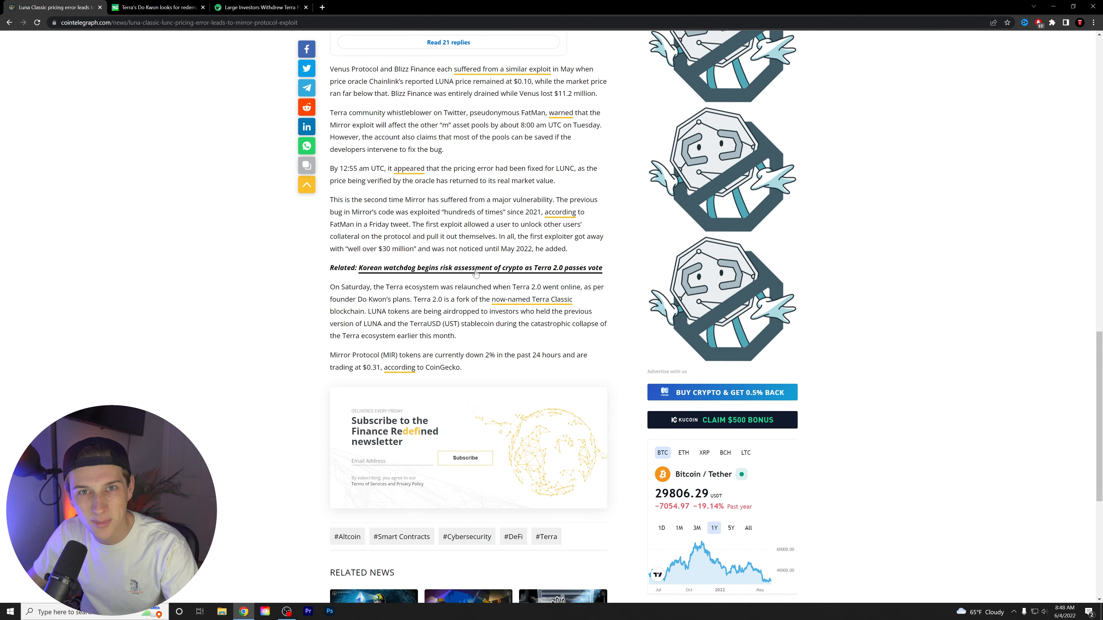
{"action": "mouse_move", "coordinate": [448, 275]}
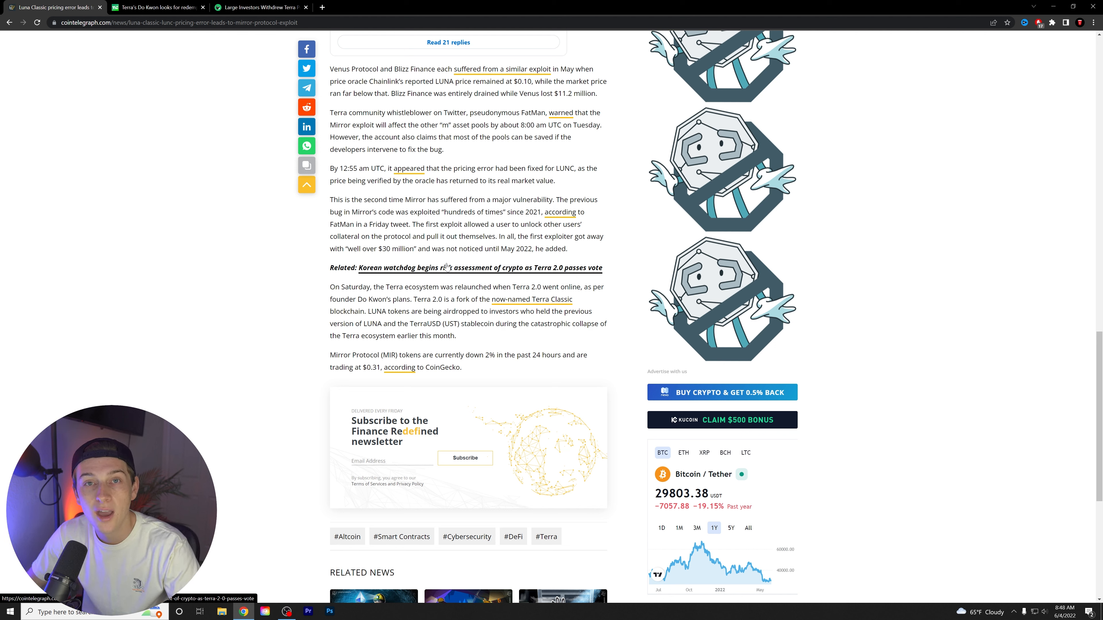
{"action": "mouse_move", "coordinate": [451, 268]}
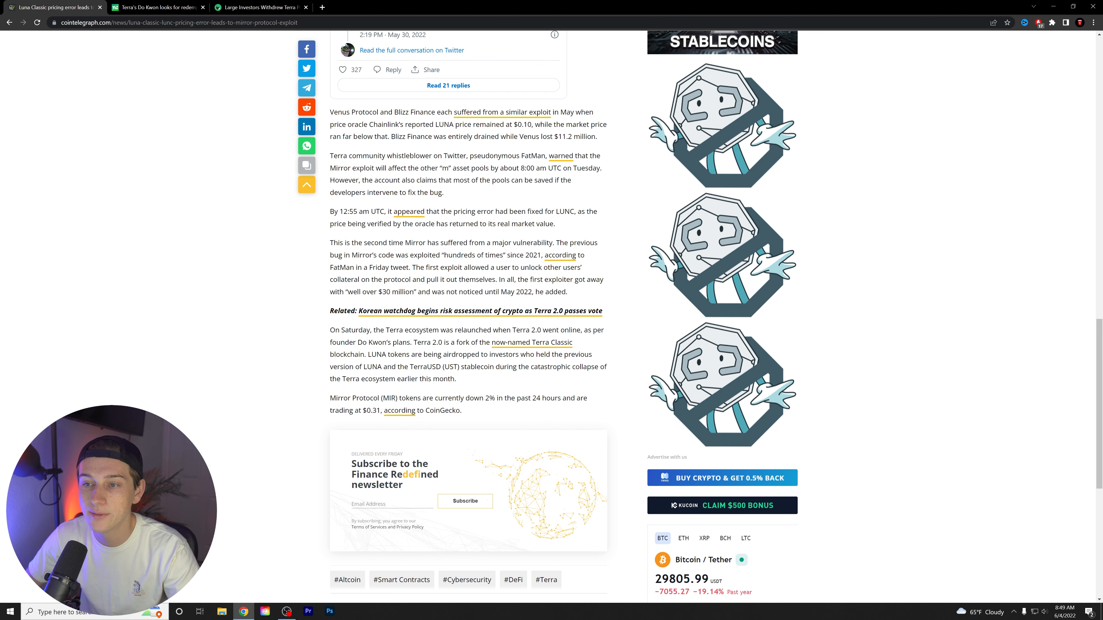
{"action": "scroll", "scroll_direction": "down", "scroll_amount": 3}
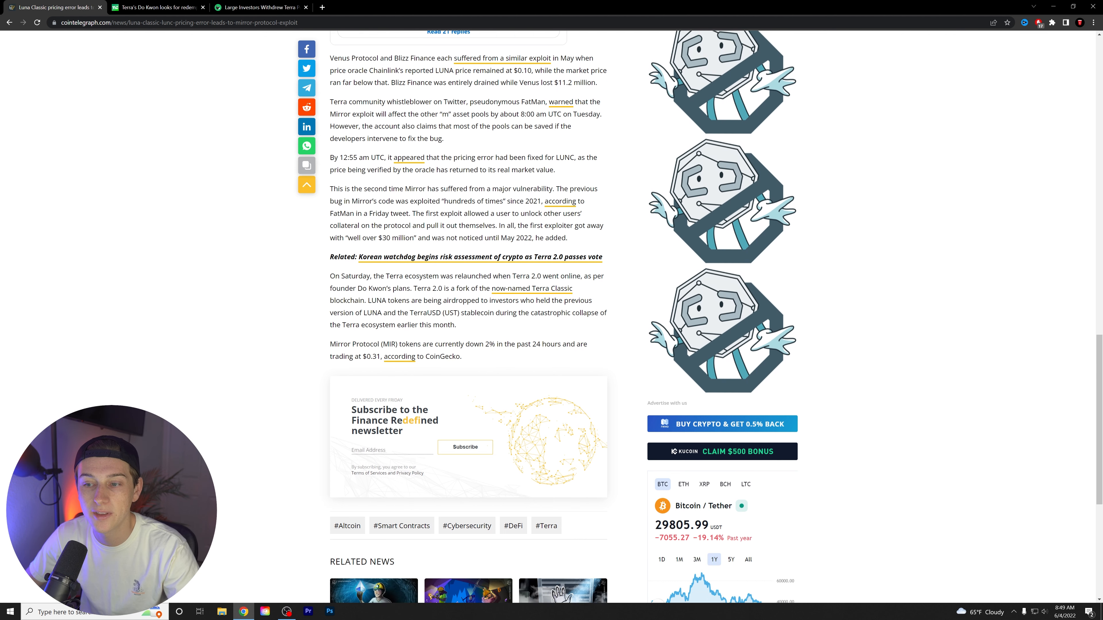
{"action": "scroll", "scroll_direction": "down", "scroll_amount": 3}
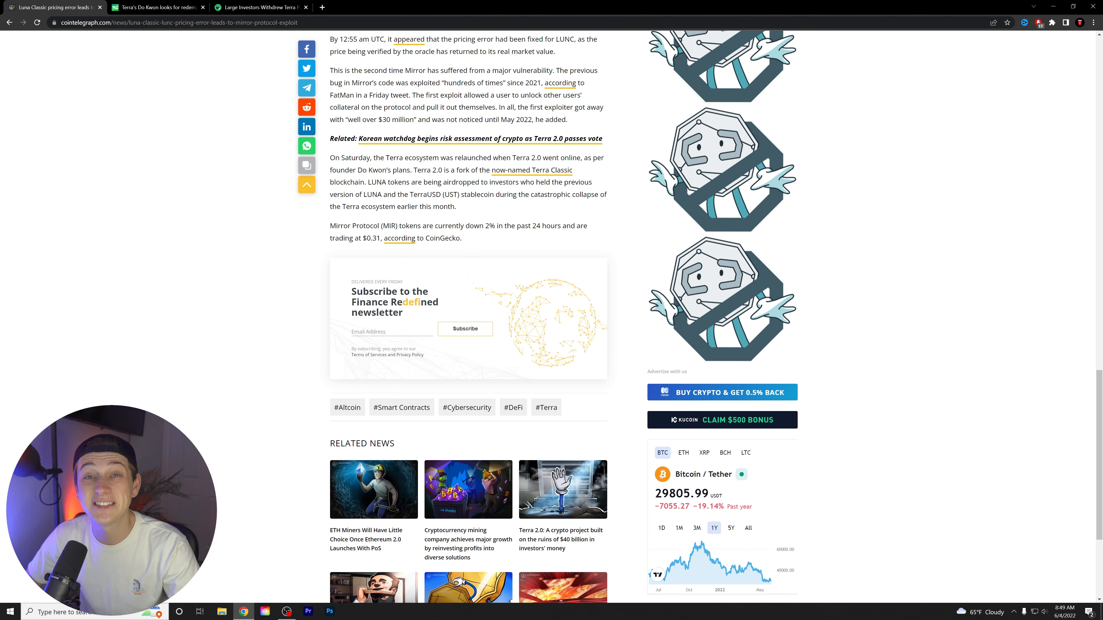
{"action": "scroll", "scroll_direction": "up", "scroll_amount": 3}
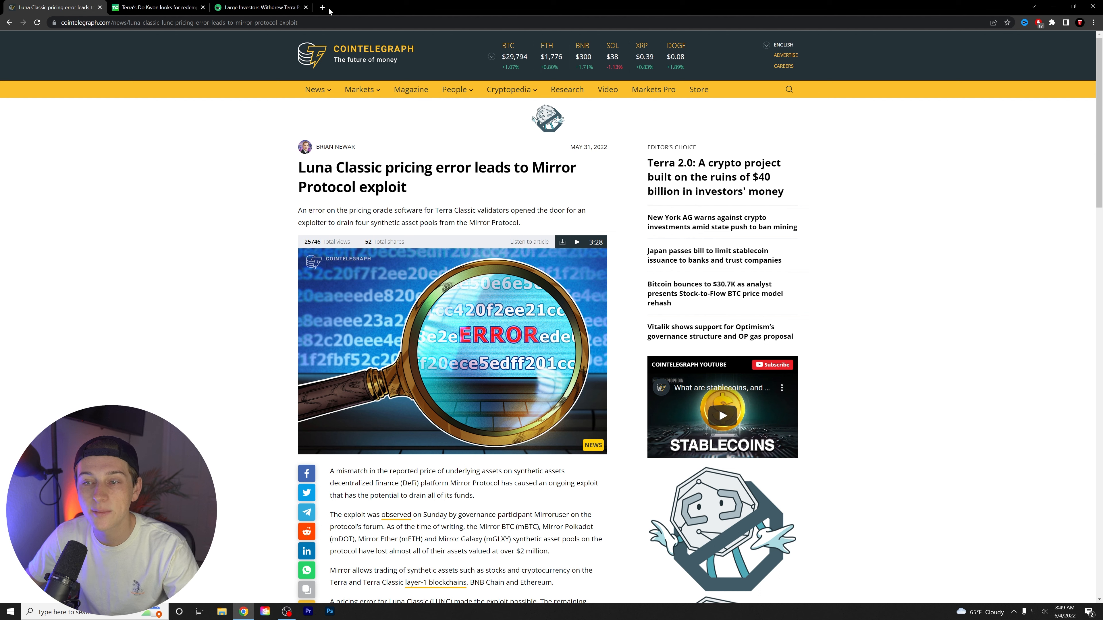
In a new tab on TradingView, search 'luna' and load the LUNA/BUSD Binance chart.
{"action": "left_click", "coordinate": [322, 7]}
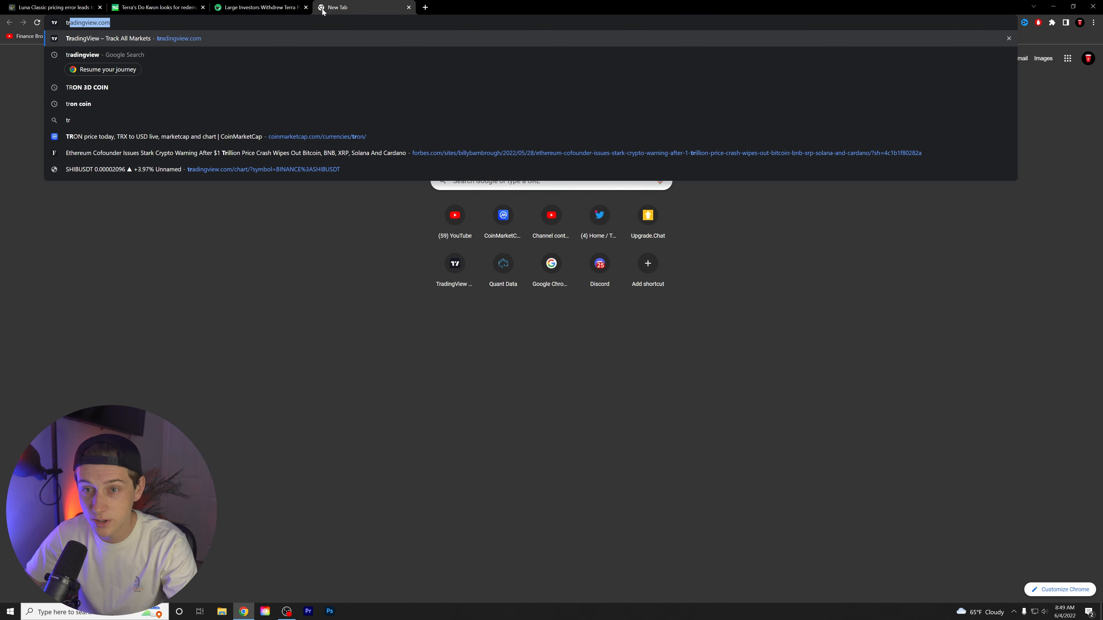
{"action": "left_click", "coordinate": [109, 38]}
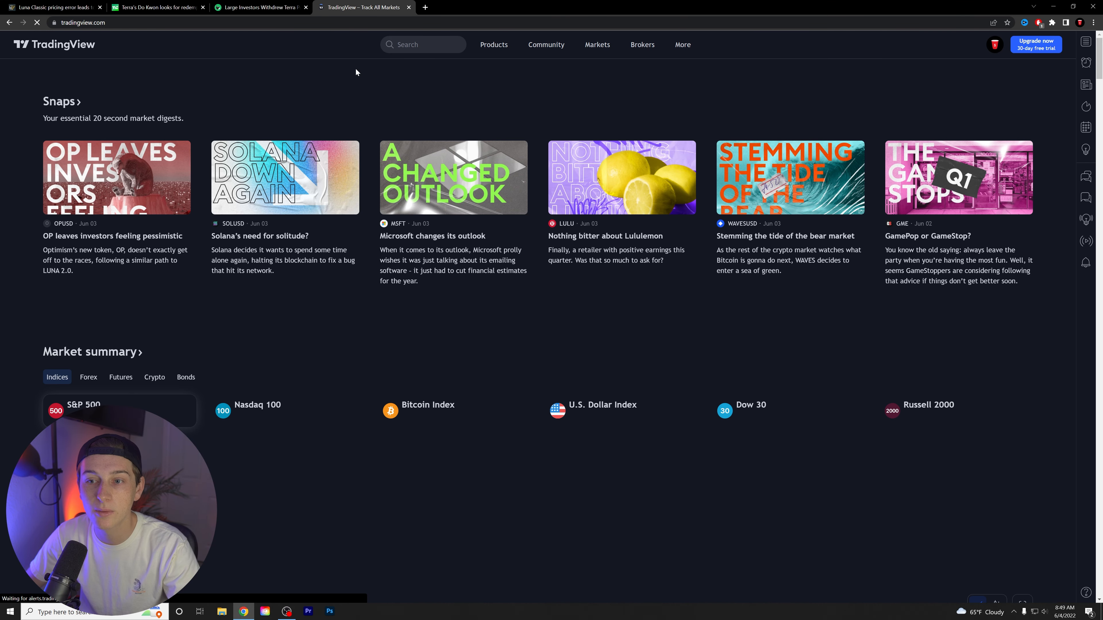
{"action": "left_click", "coordinate": [423, 44]}
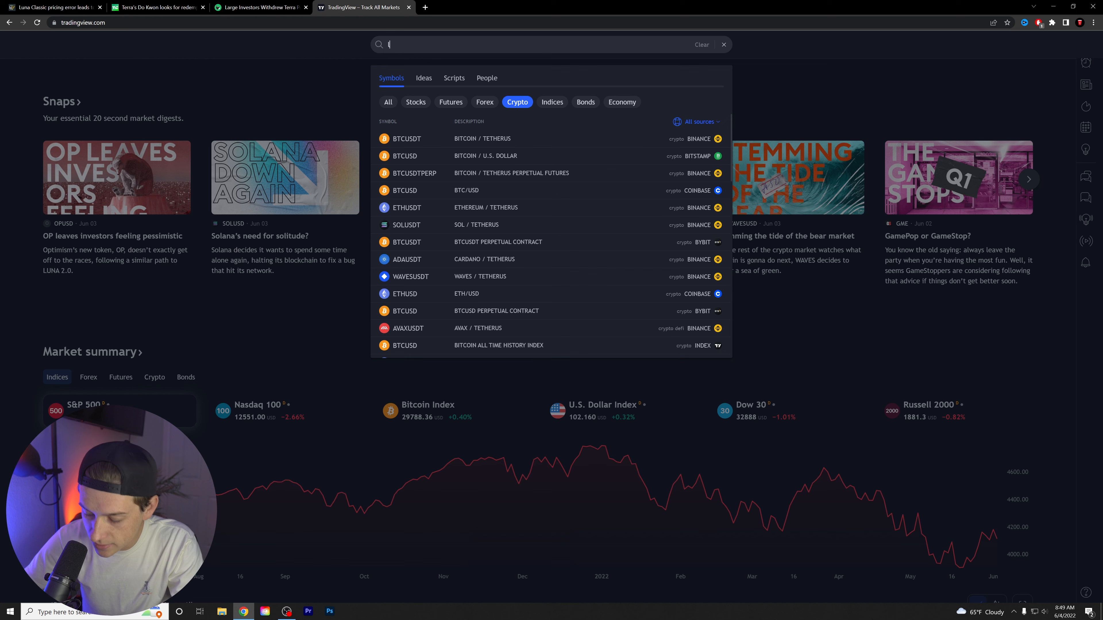
{"action": "type", "text": "luna"}
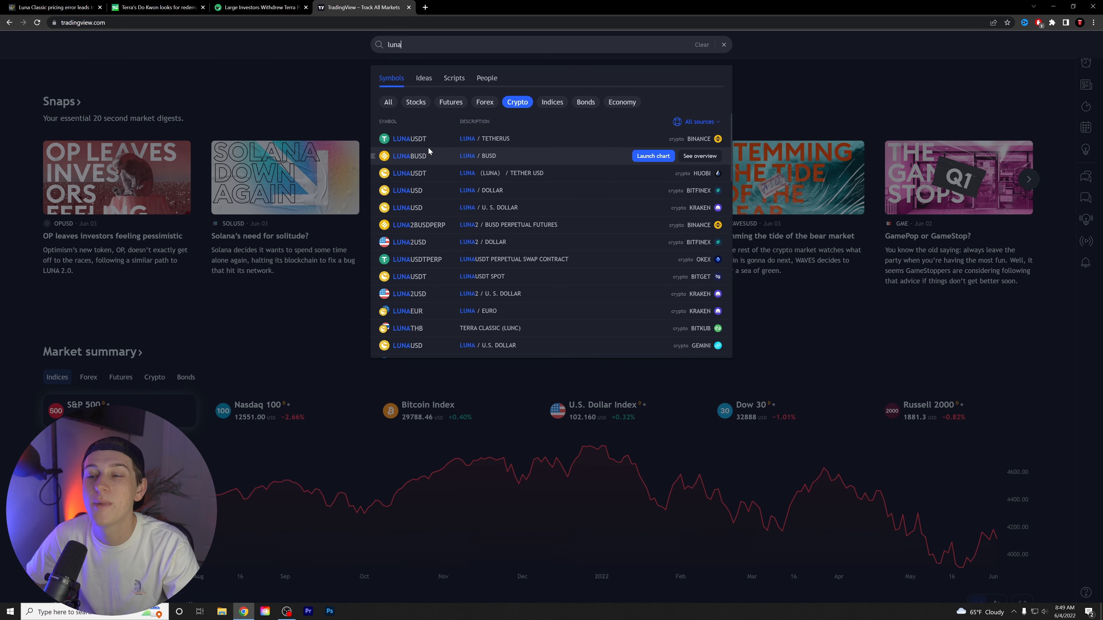
{"action": "left_click", "coordinate": [651, 156]}
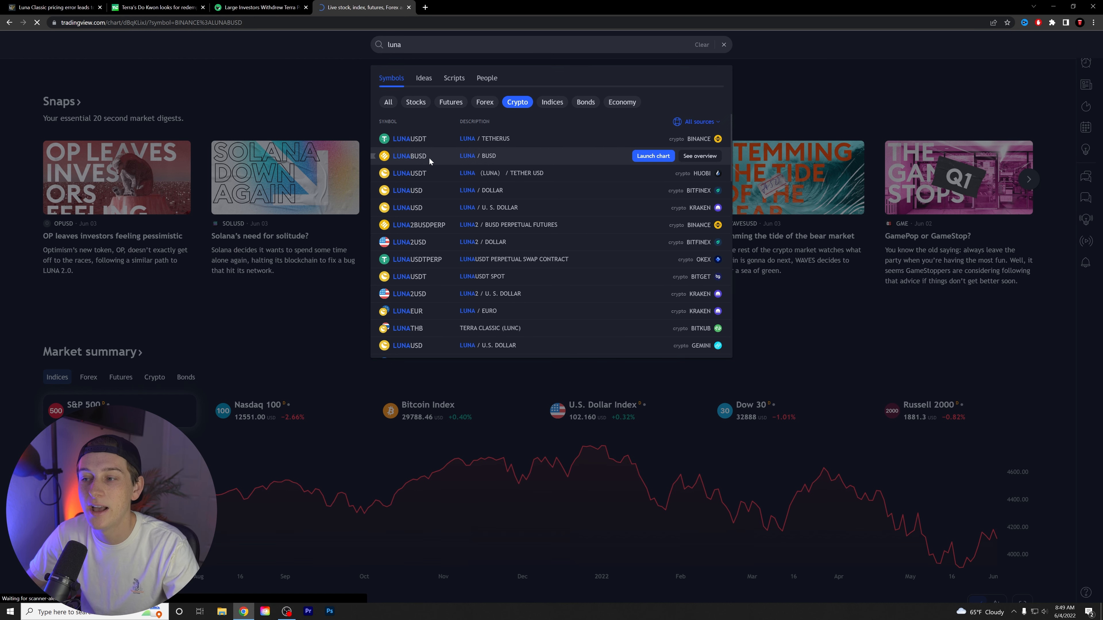
{"action": "left_click", "coordinate": [651, 155]}
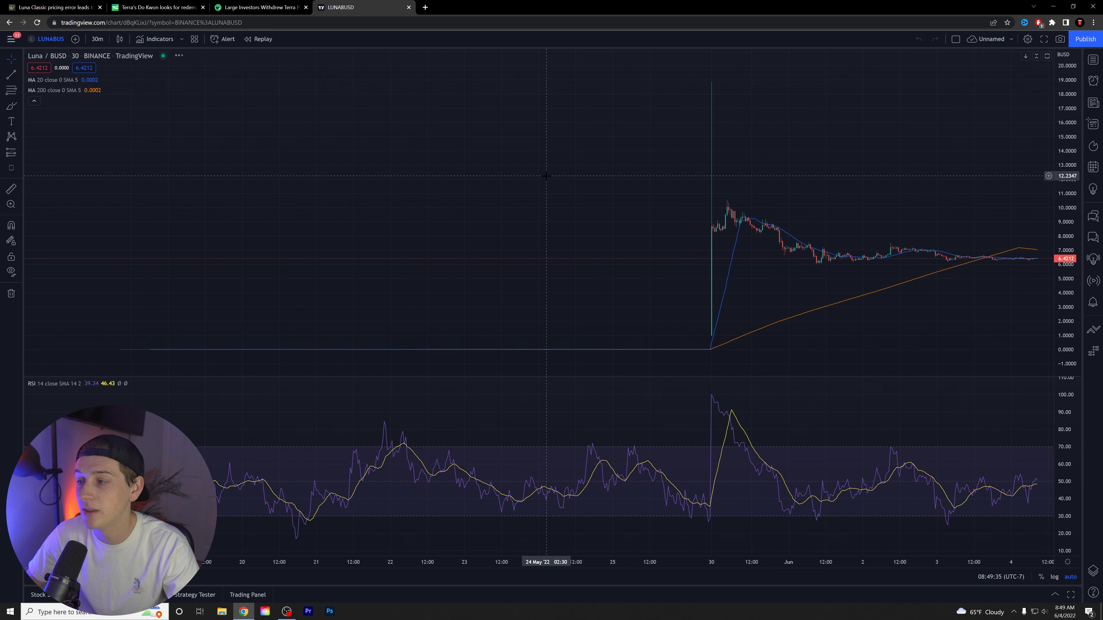
{"action": "mouse_move", "coordinate": [272, 84]}
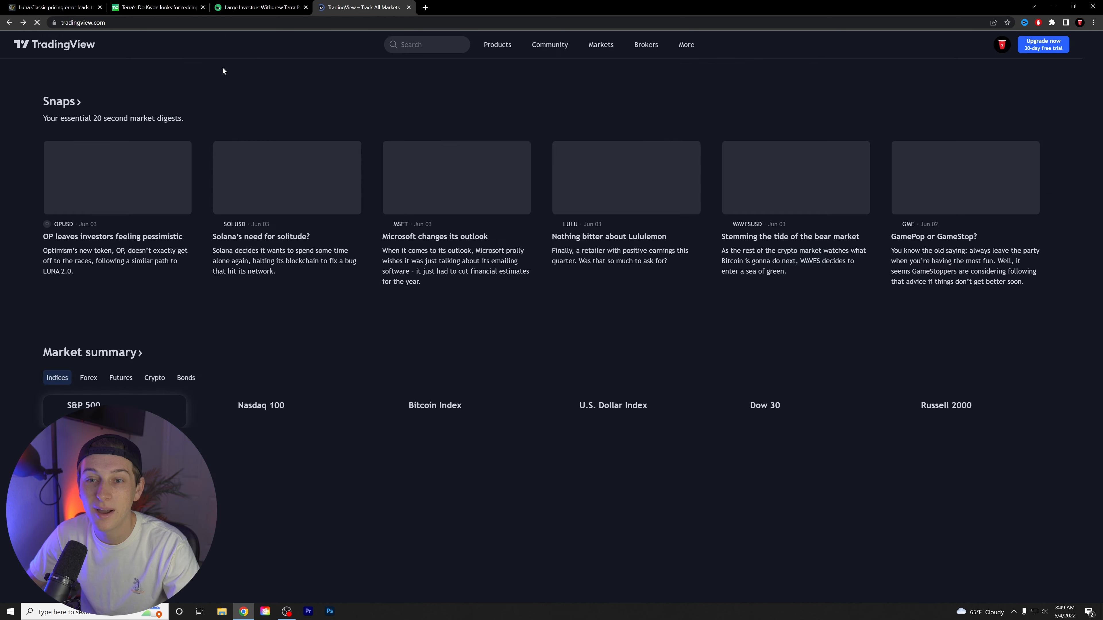
Search 'lunc' and load the LUNC/BUSD Binance chart in place of LUNA/BUSD.
{"action": "left_click", "coordinate": [426, 44]}
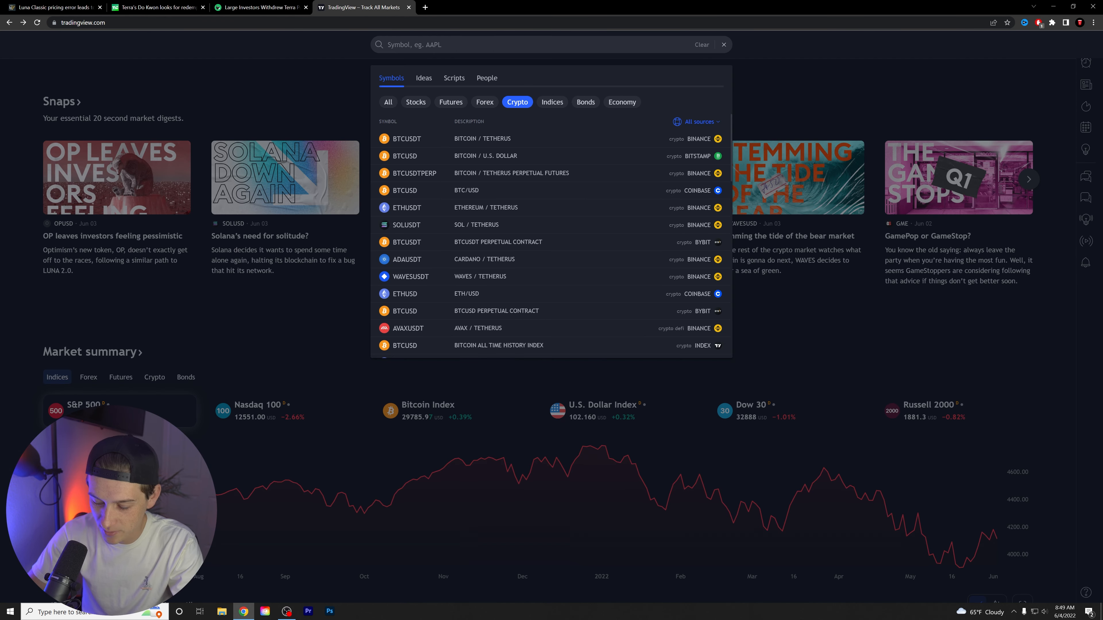
{"action": "type", "text": "lunc"}
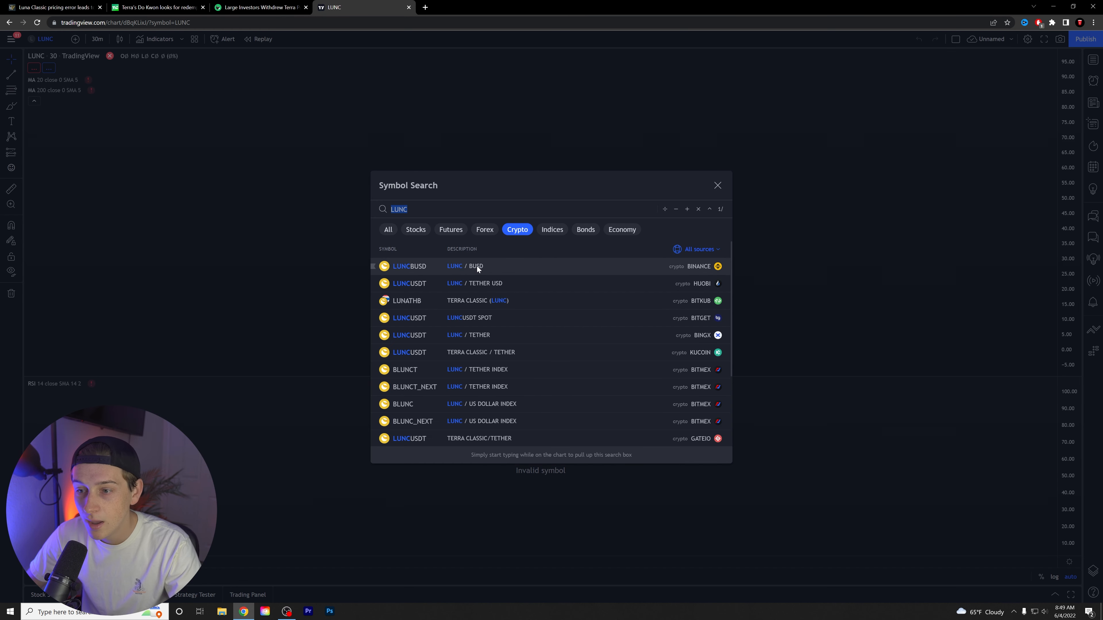
{"action": "left_click", "coordinate": [409, 266]}
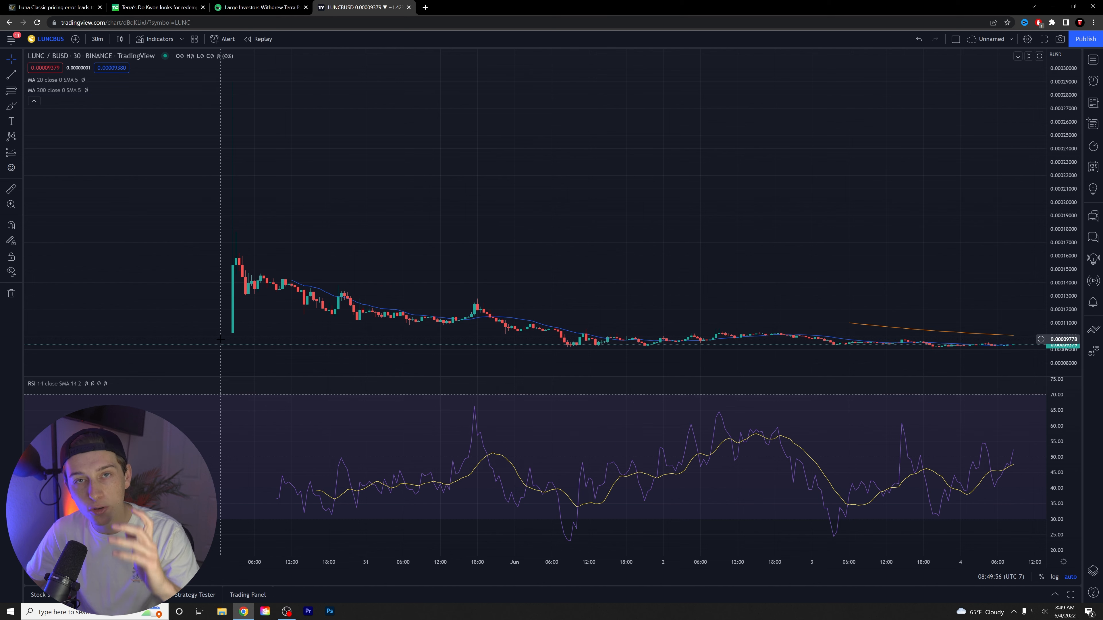
{"action": "mouse_move", "coordinate": [300, 339]}
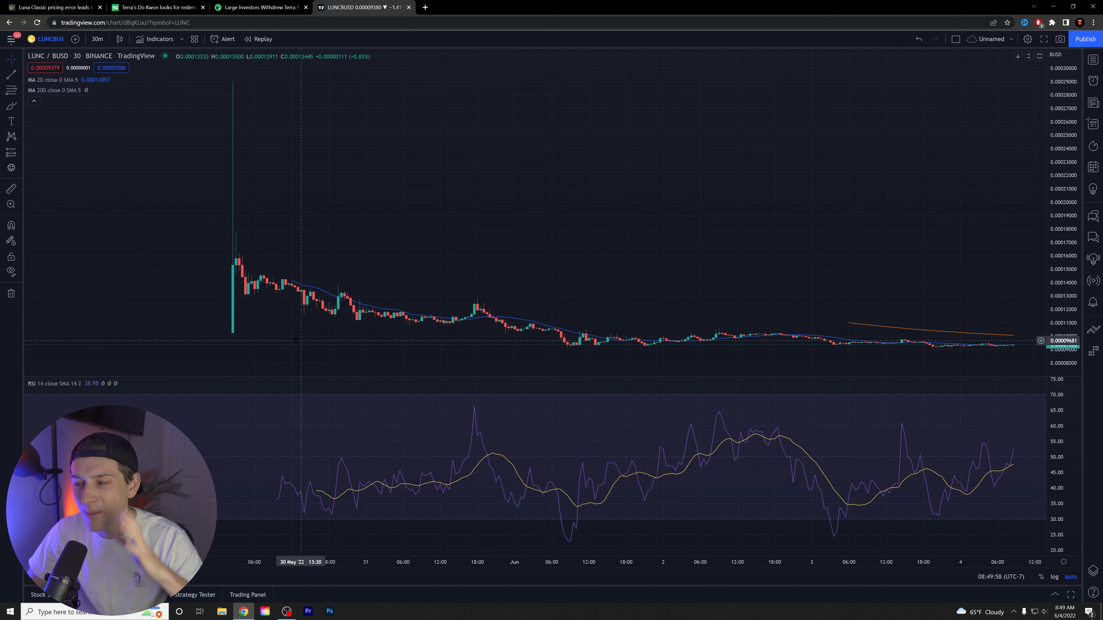
{"action": "mouse_move", "coordinate": [615, 348]}
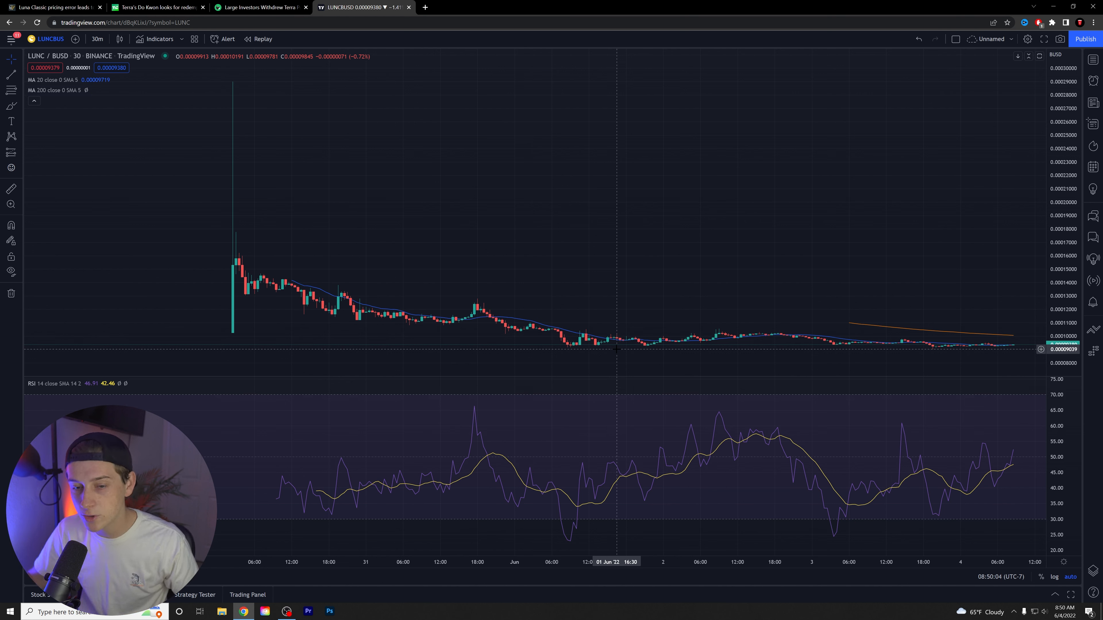
{"action": "mouse_move", "coordinate": [615, 350]}
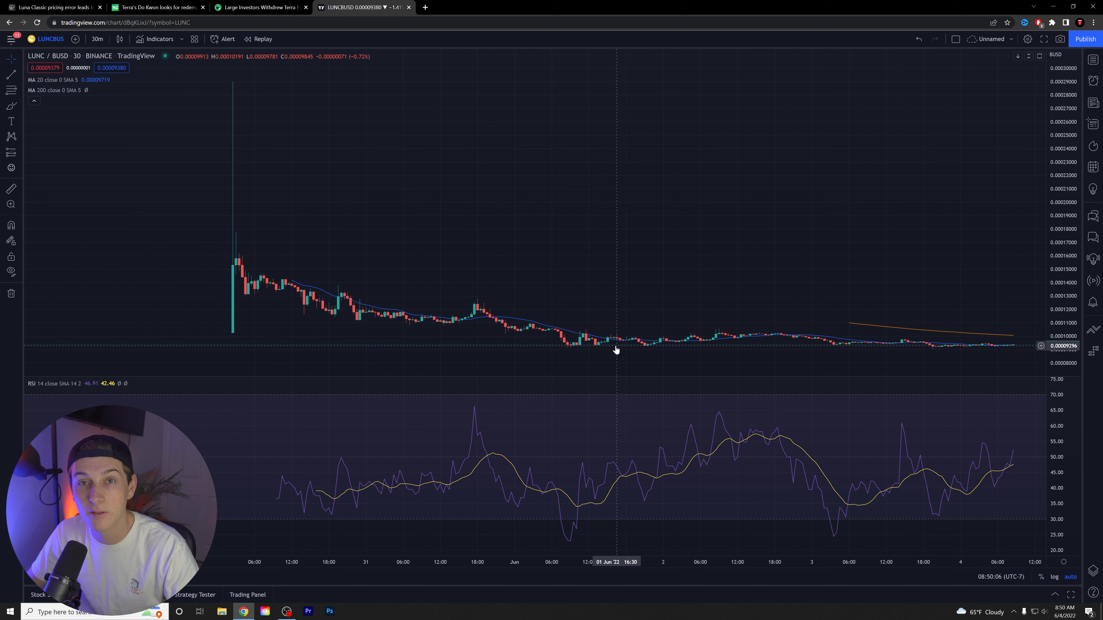
{"action": "mouse_move", "coordinate": [615, 330]}
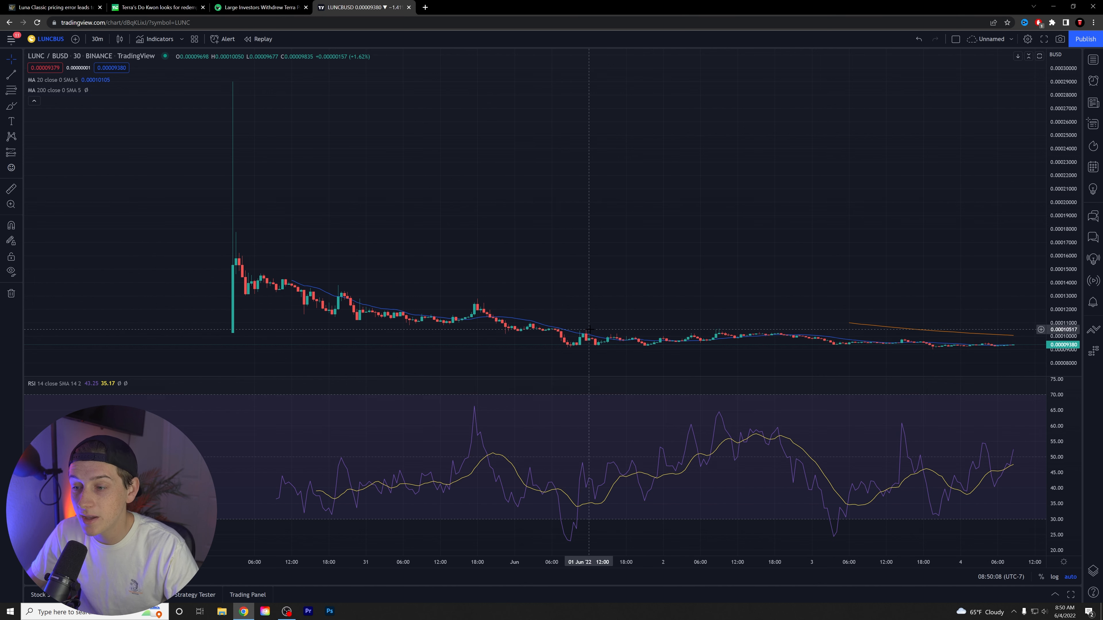
{"action": "mouse_move", "coordinate": [558, 344]}
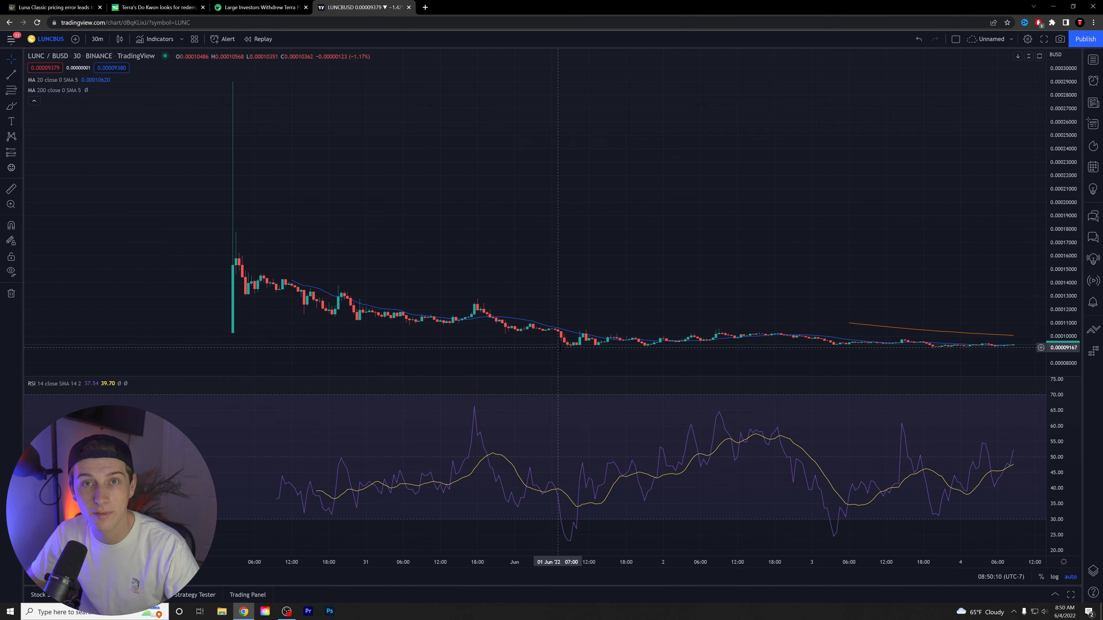
{"action": "mouse_move", "coordinate": [1020, 346]}
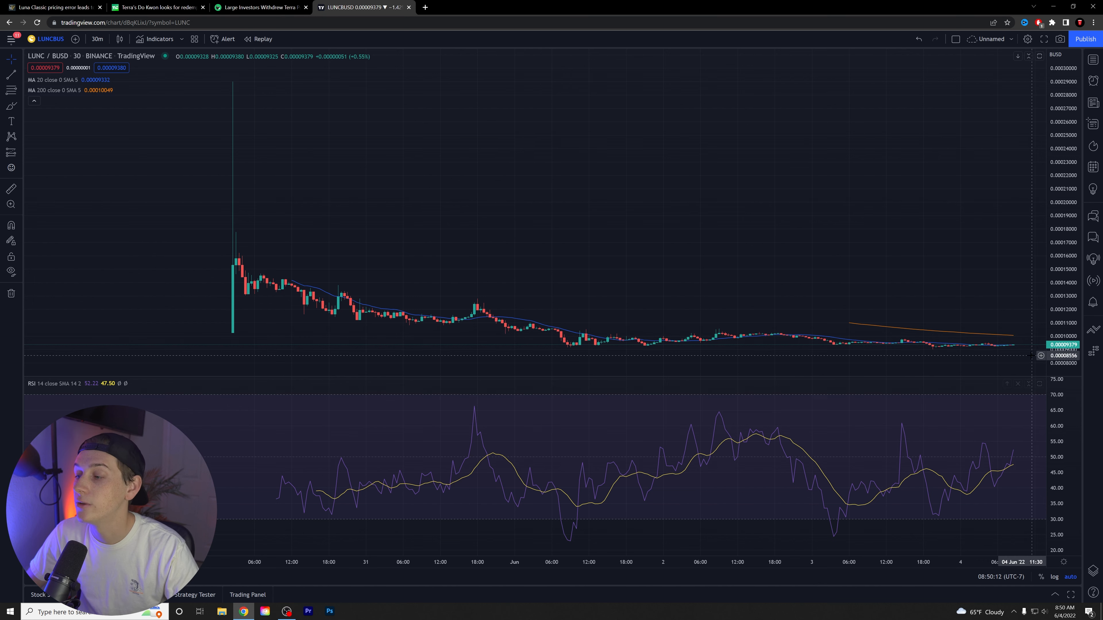
{"action": "mouse_move", "coordinate": [887, 347]}
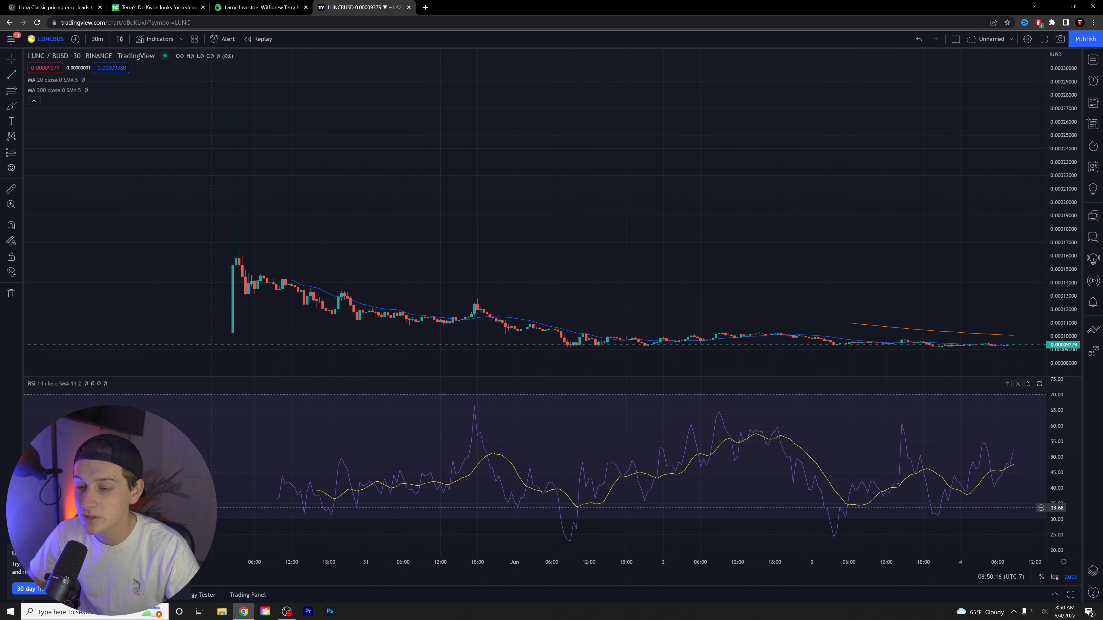
{"action": "mouse_move", "coordinate": [595, 398]}
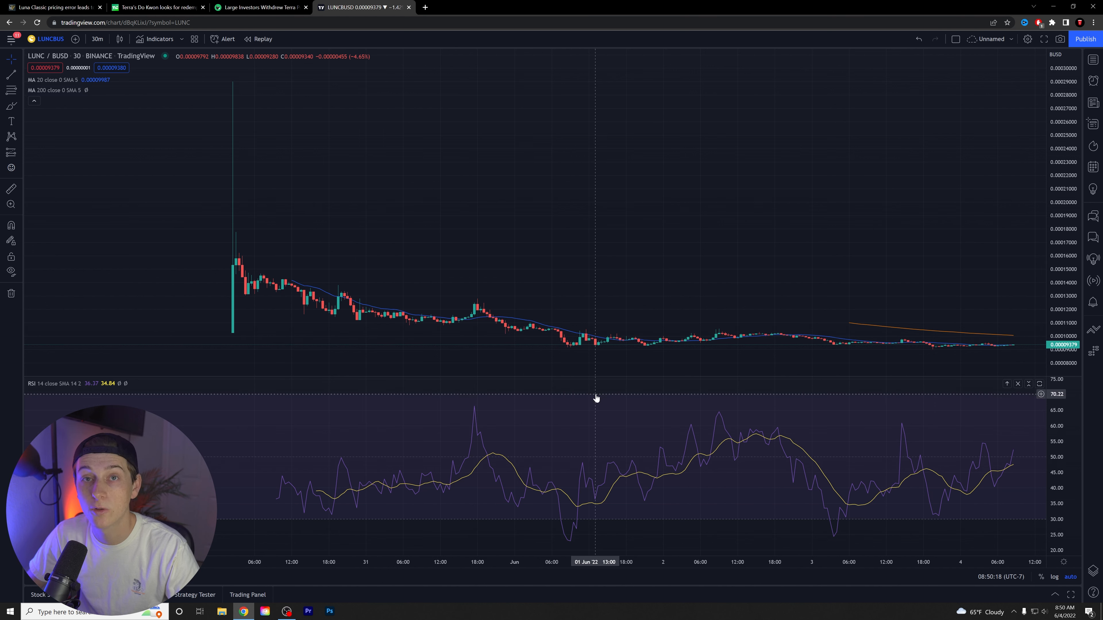
{"action": "mouse_move", "coordinate": [583, 410]}
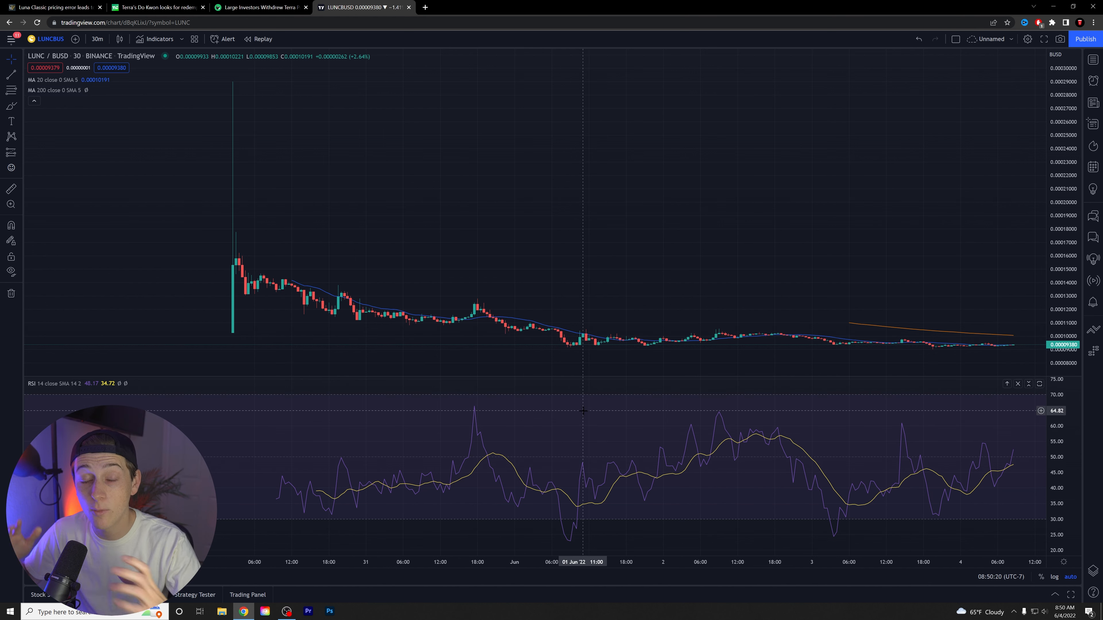
{"action": "mouse_move", "coordinate": [573, 397]}
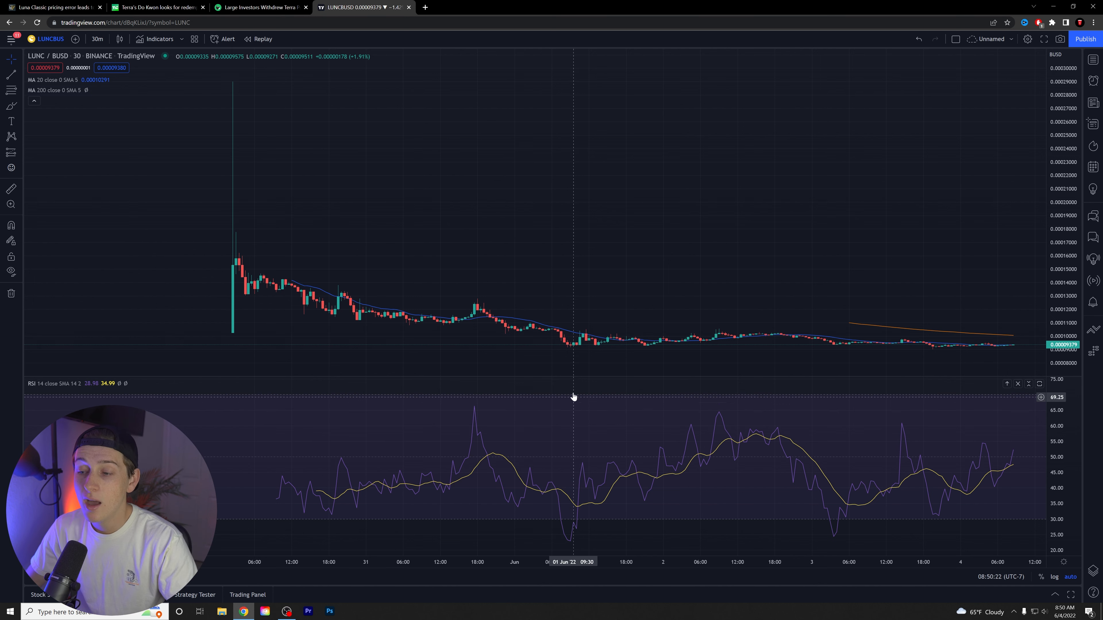
{"action": "mouse_move", "coordinate": [891, 366]}
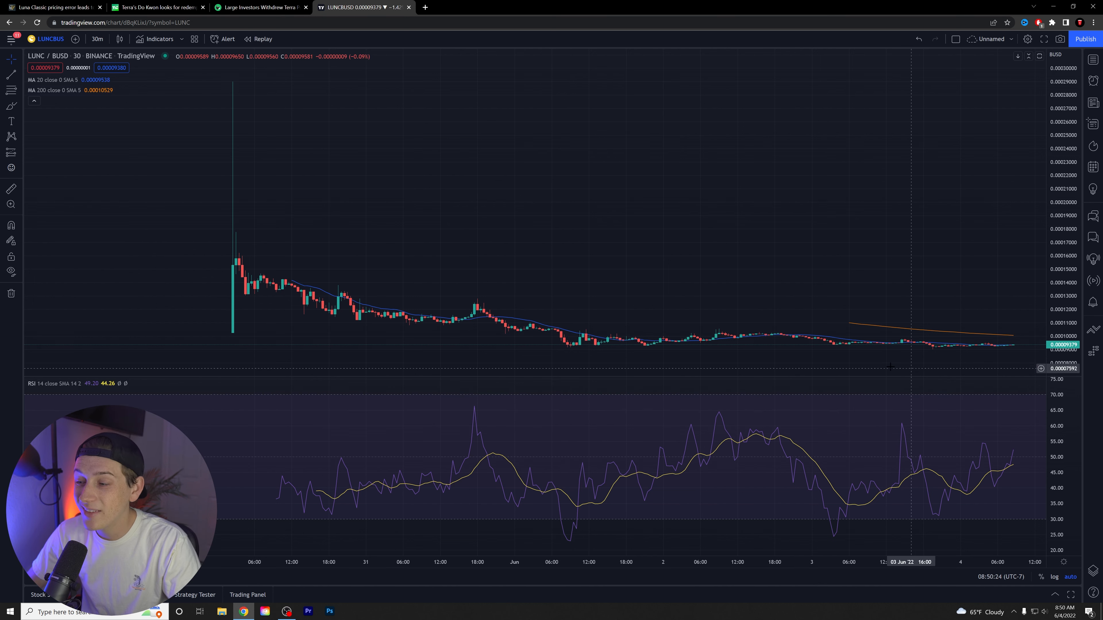
{"action": "mouse_move", "coordinate": [943, 342]}
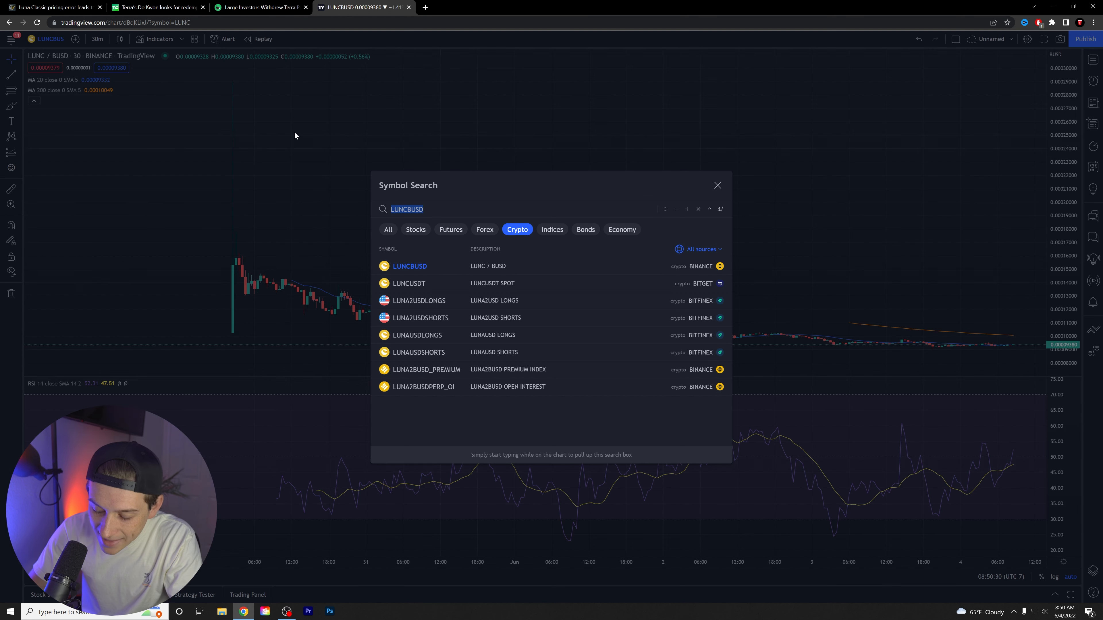
Search 'LUNA', load LUNA/BUSD Binance, then switch to the Huobi LUNA/USDT chart.
{"action": "type", "text": "LUN"}
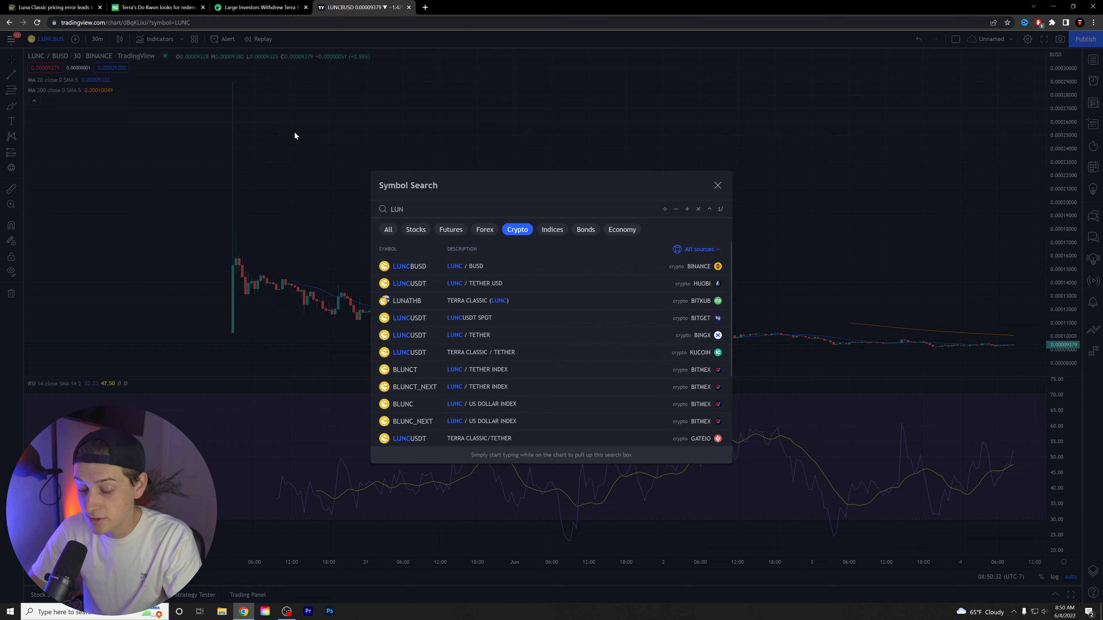
{"action": "type", "text": "A"}
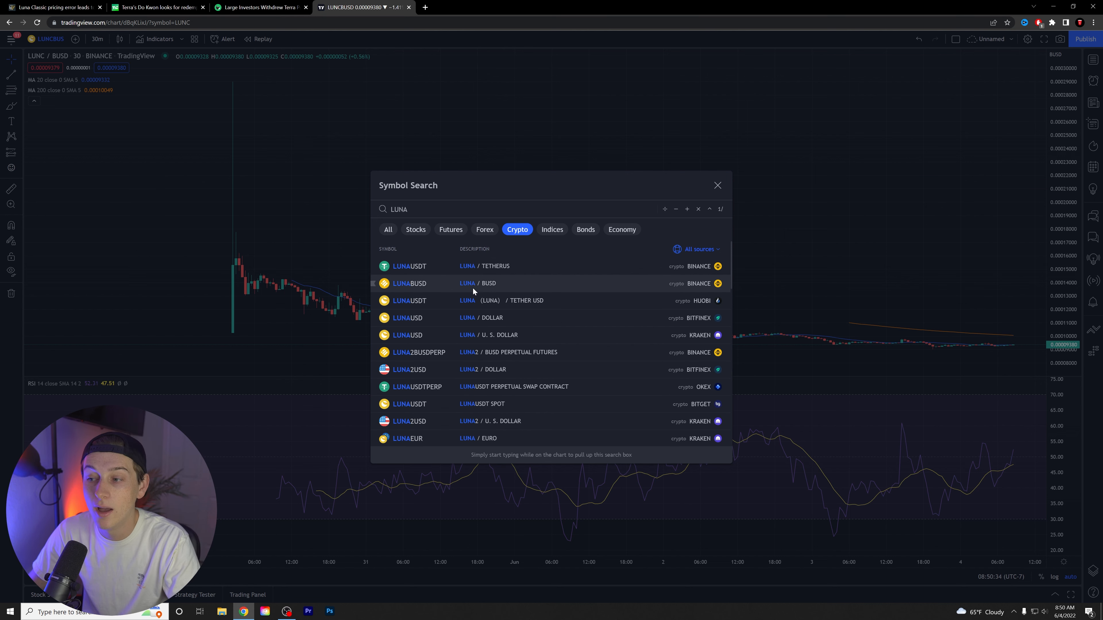
{"action": "left_click", "coordinate": [410, 282]}
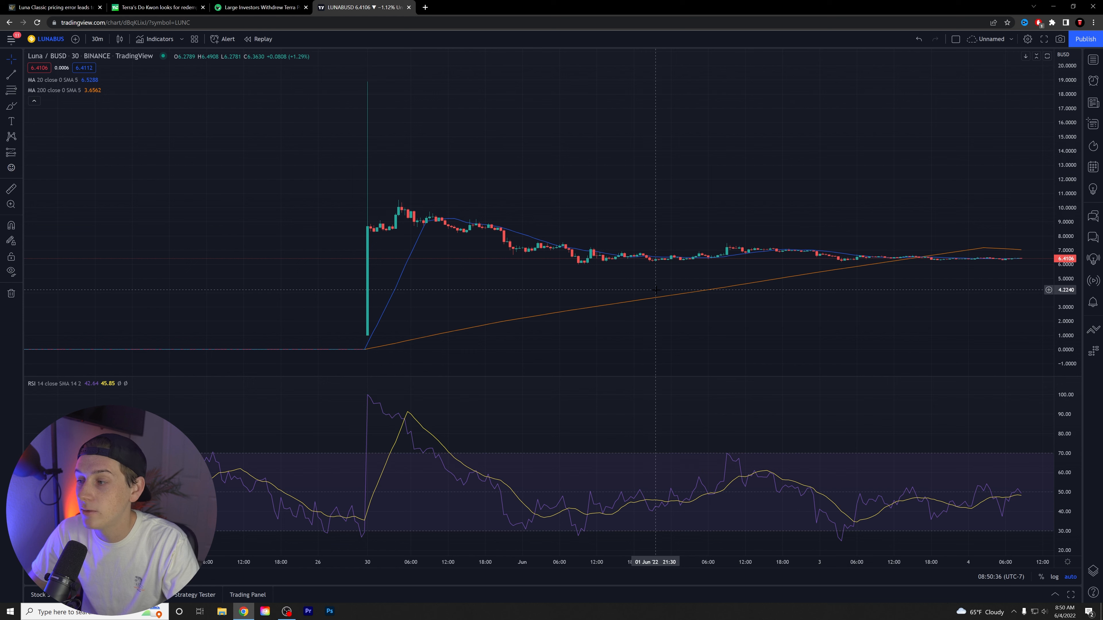
{"action": "left_click", "coordinate": [50, 55]}
{"action": "type", "text": "LUNA"}
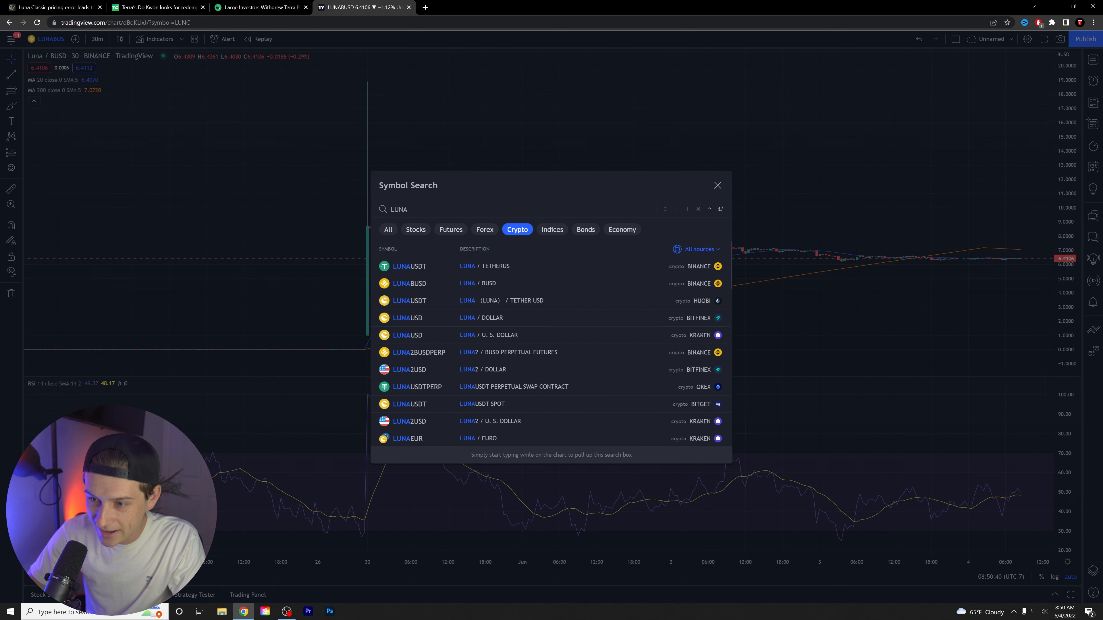
{"action": "mouse_move", "coordinate": [432, 305]}
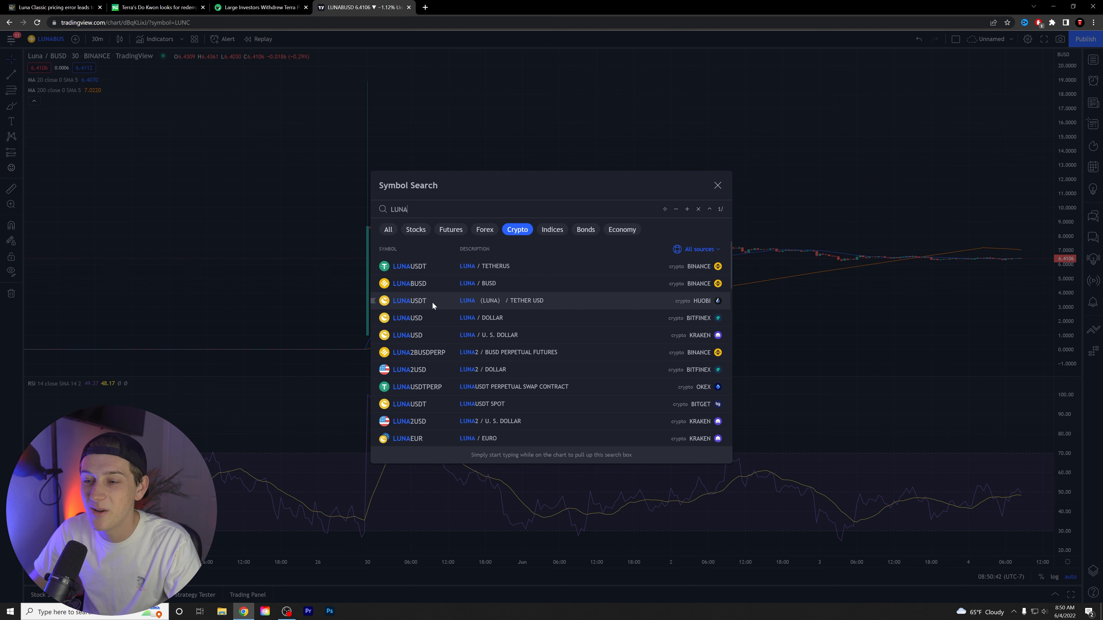
{"action": "left_click", "coordinate": [427, 300]}
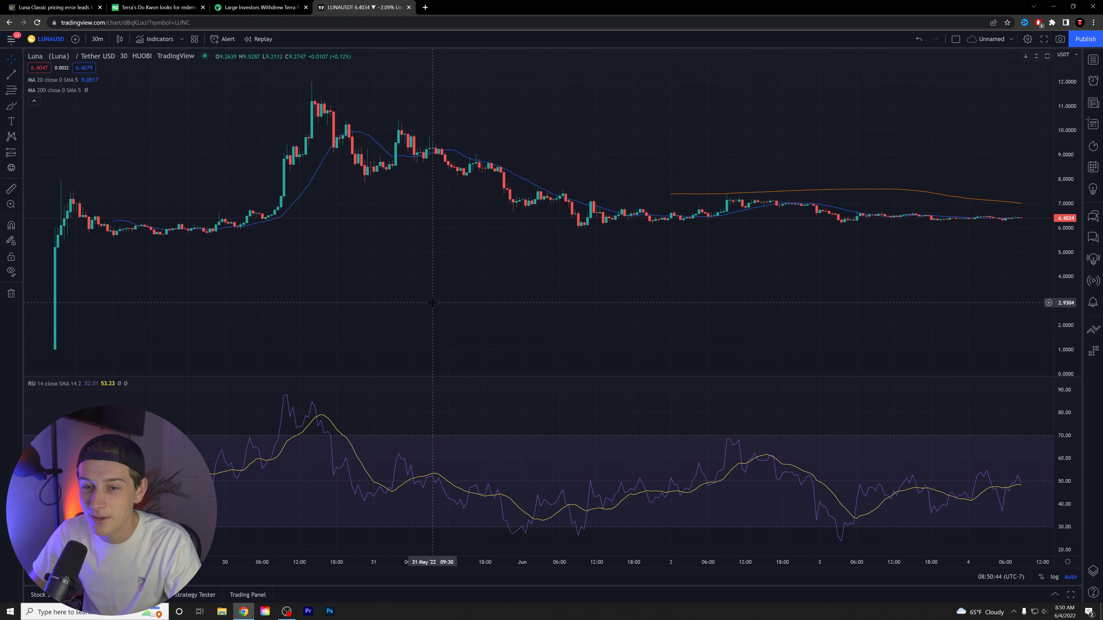